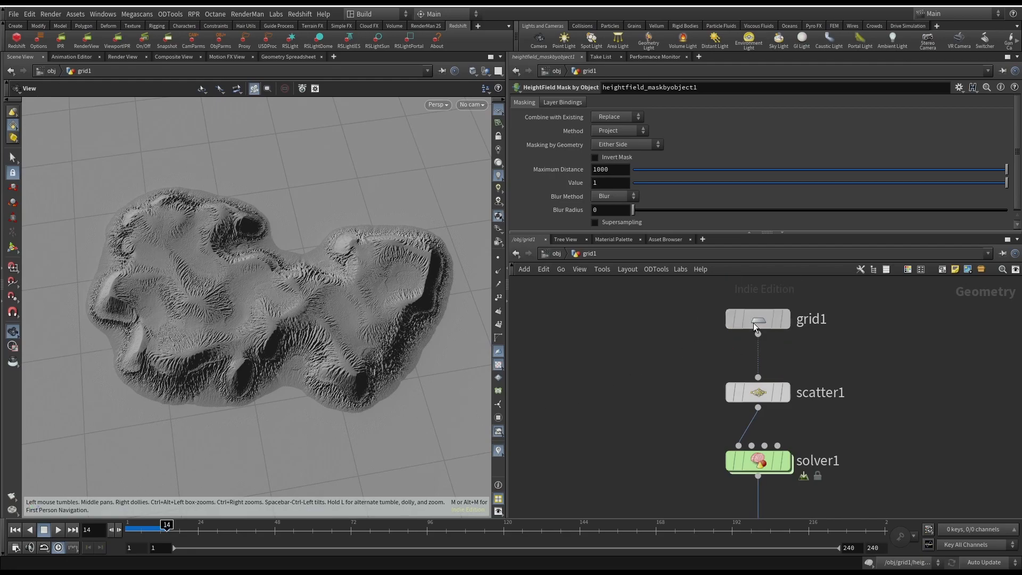
- Return to /obj and dive into the geometry object holding the grid network
{"action": "left_click", "coordinate": [757, 319]}
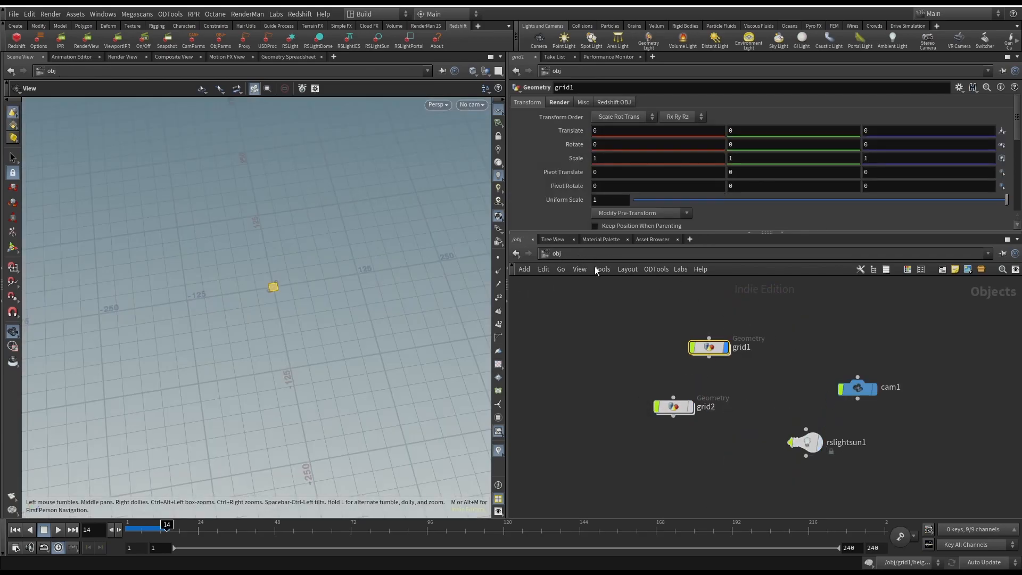
{"action": "double_click", "coordinate": [708, 346]}
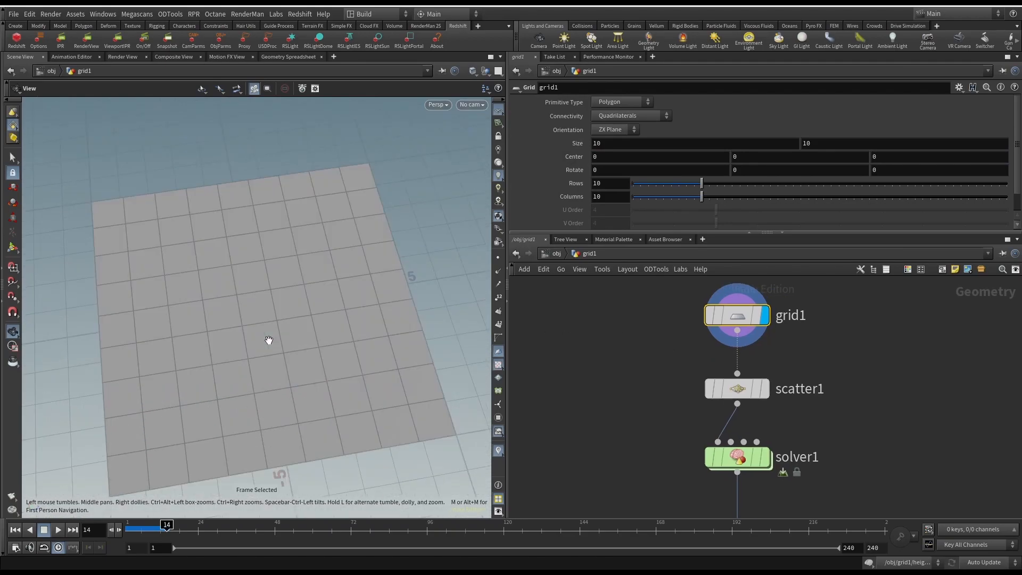
{"action": "mouse_move", "coordinate": [285, 249]}
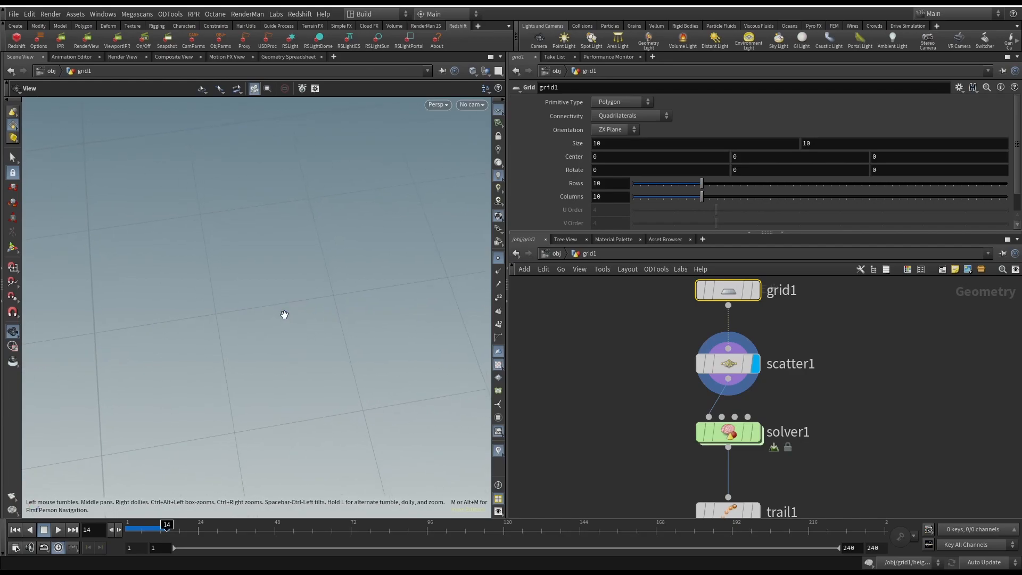
- Scroll the network down to the solver1 and trail1 nodes
{"action": "scroll", "scroll_direction": "down", "scroll_amount": 3}
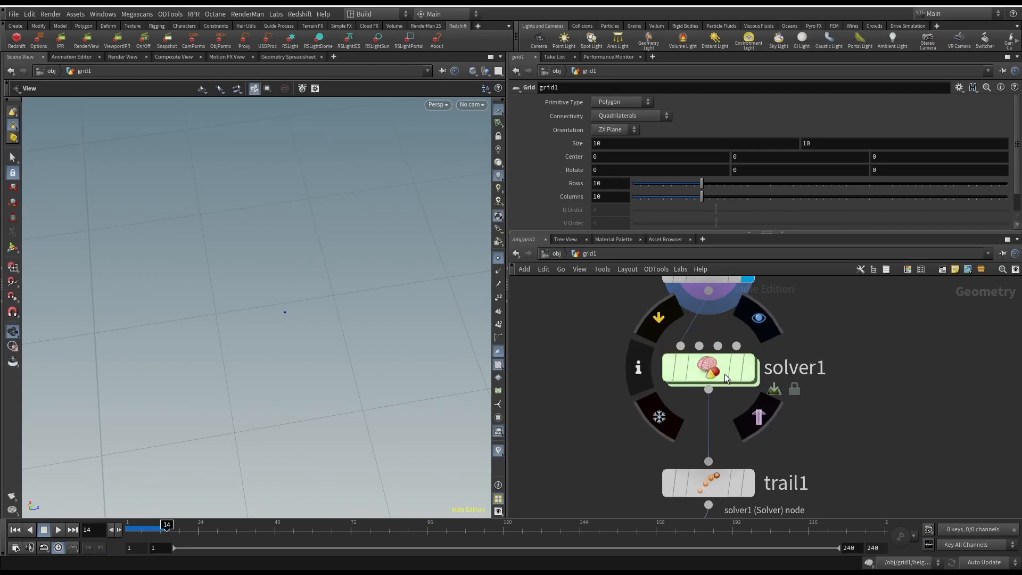
- Dive into solver1 to see the random-walk wrangle and rewind to frame 1
{"action": "double_click", "coordinate": [709, 367]}
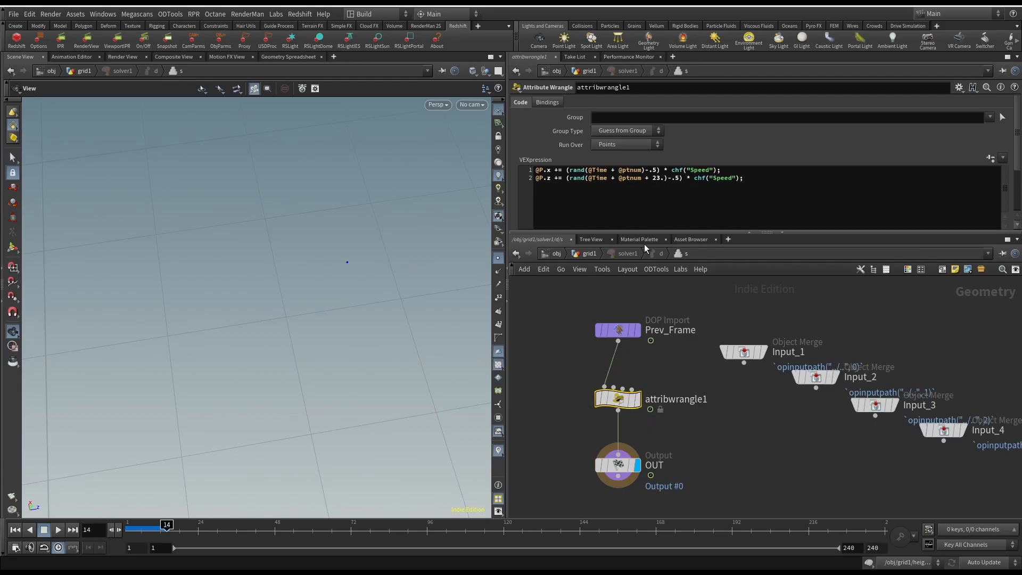
{"action": "mouse_move", "coordinate": [471, 233]}
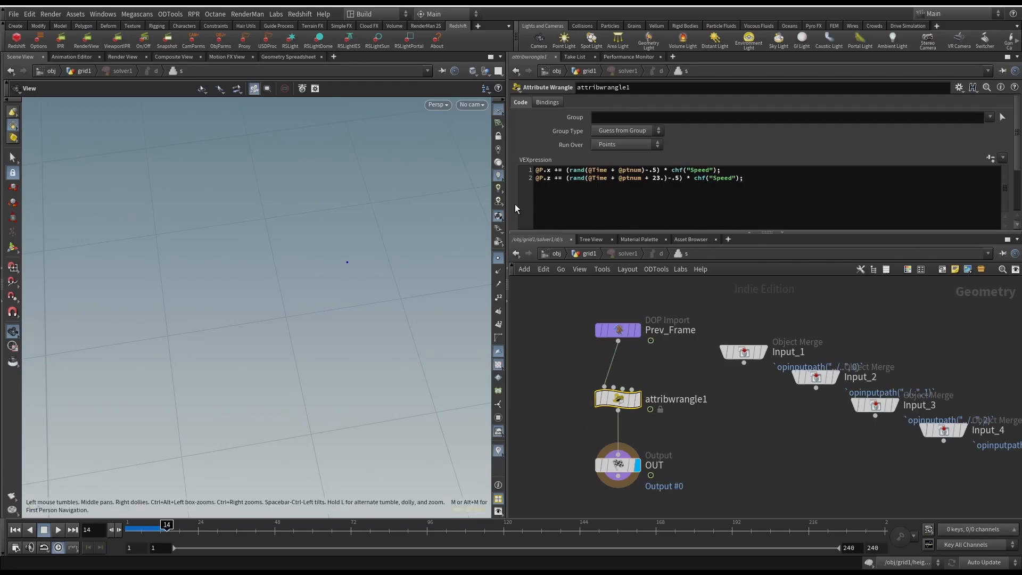
{"action": "left_click_drag", "start_coordinate": [166, 525], "coordinate": [150, 526]}
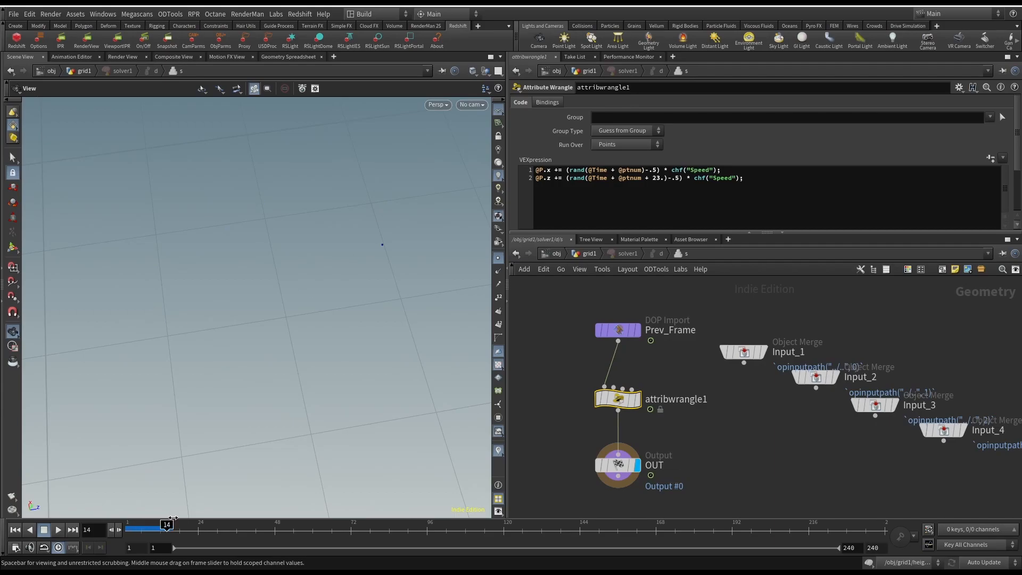
{"action": "left_click", "coordinate": [14, 530]}
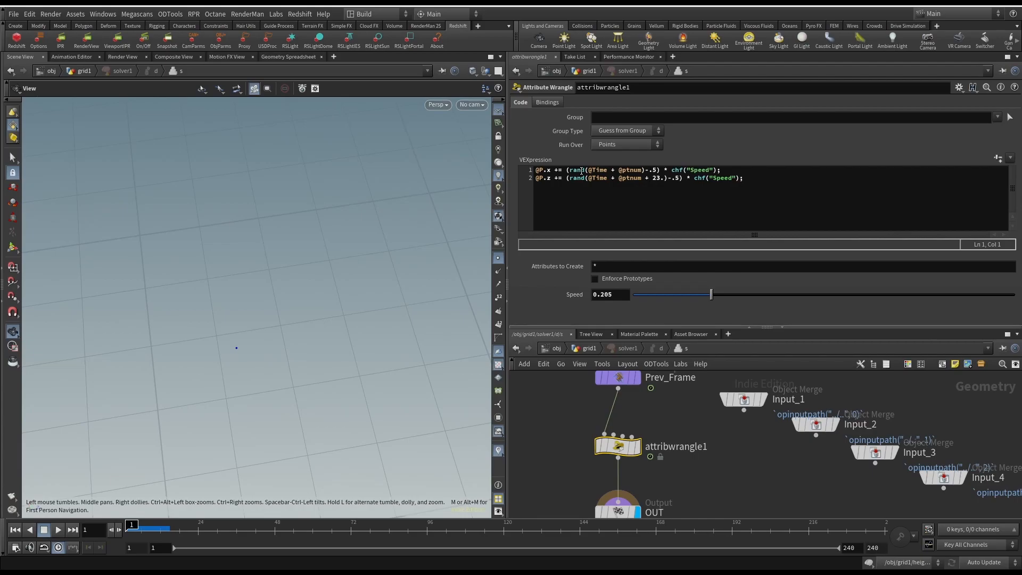
{"action": "mouse_move", "coordinate": [236, 352]}
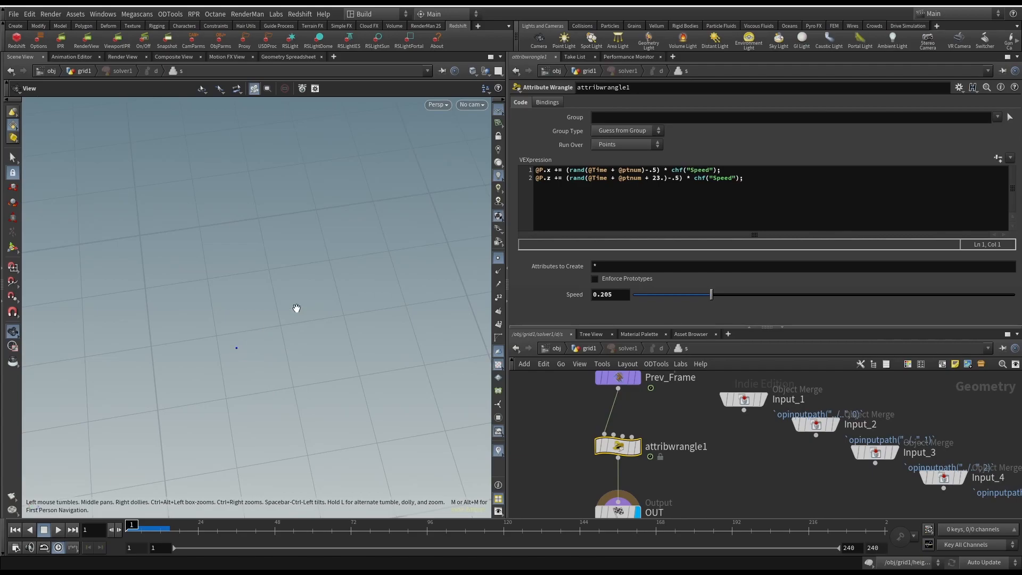
- Review the wrangle's X and Z randomization lines, then select solver1 back at the grid level
{"action": "double_click", "coordinate": [630, 171]}
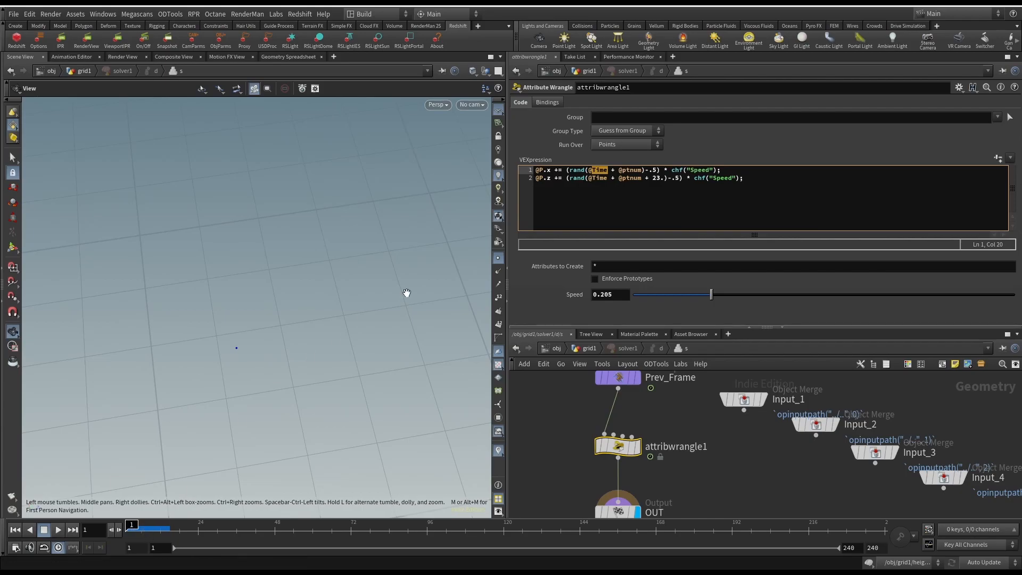
{"action": "mouse_move", "coordinate": [292, 350]}
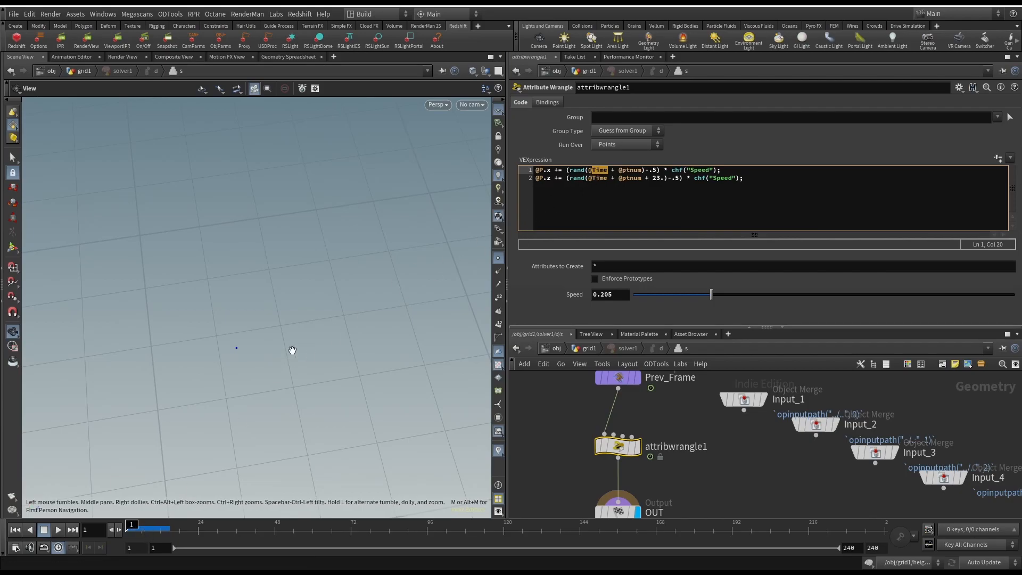
{"action": "mouse_move", "coordinate": [240, 353]}
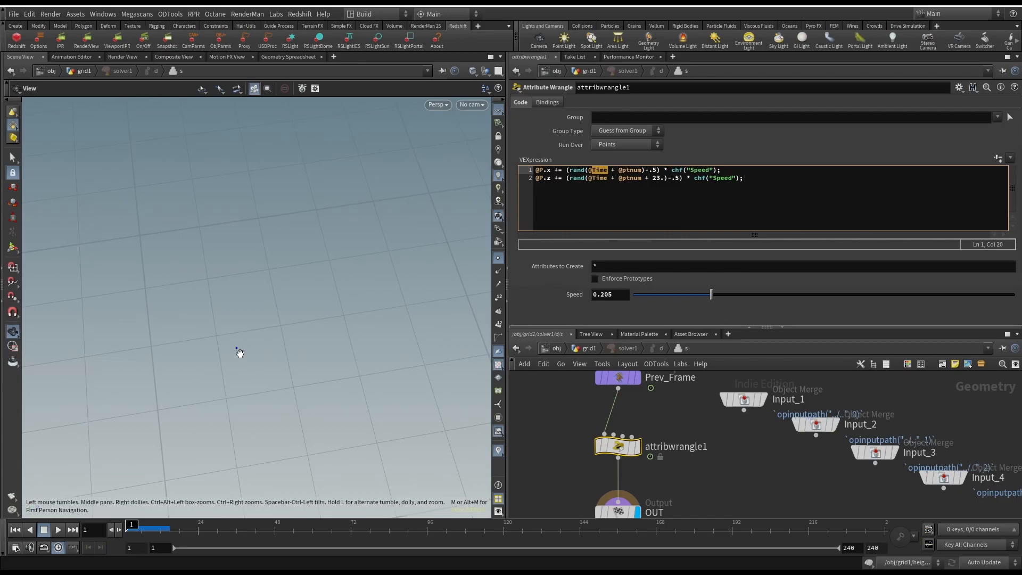
{"action": "mouse_move", "coordinate": [243, 356]}
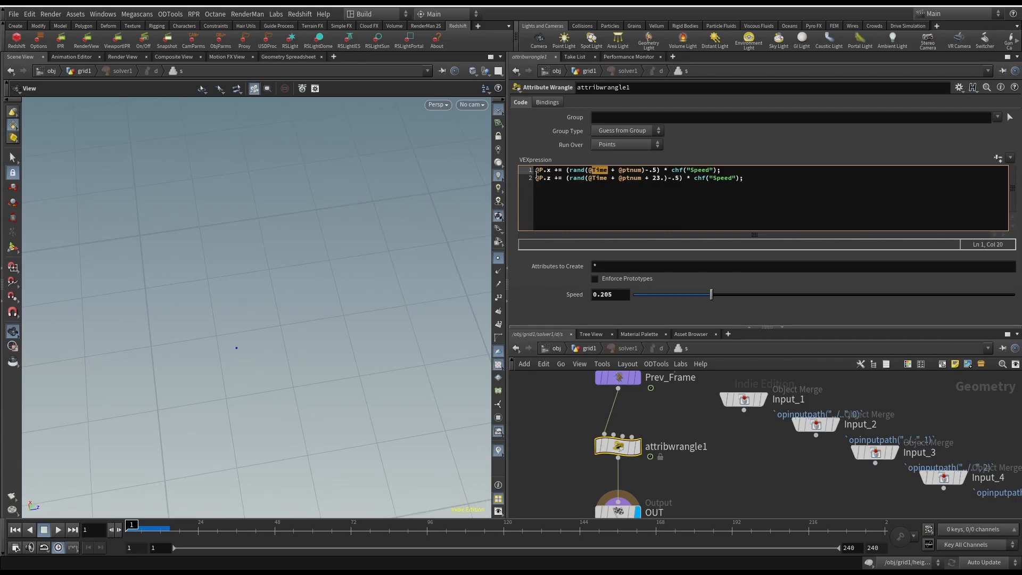
{"action": "mouse_move", "coordinate": [435, 270]}
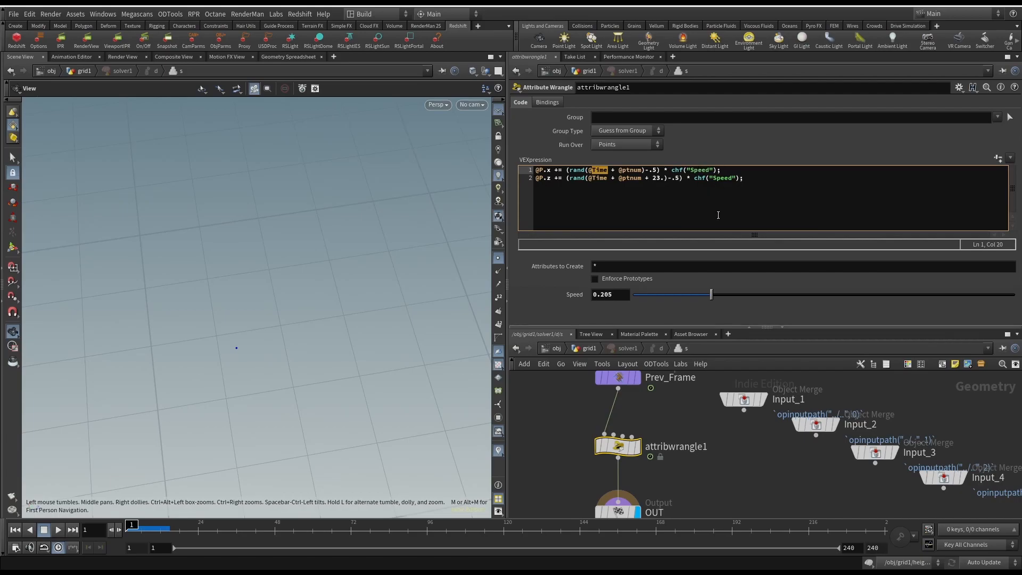
{"action": "mouse_move", "coordinate": [553, 294]}
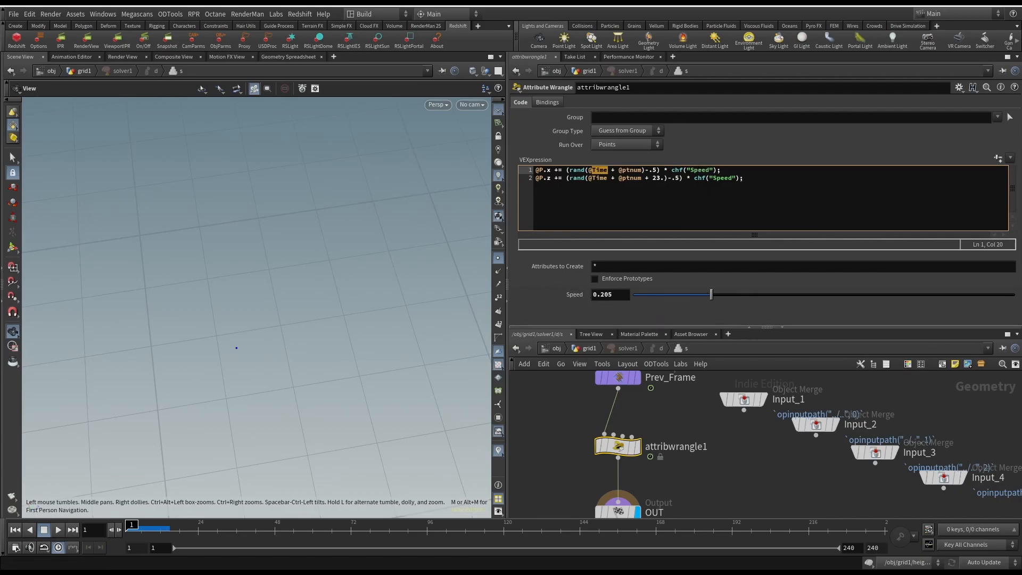
{"action": "mouse_move", "coordinate": [996, 158]}
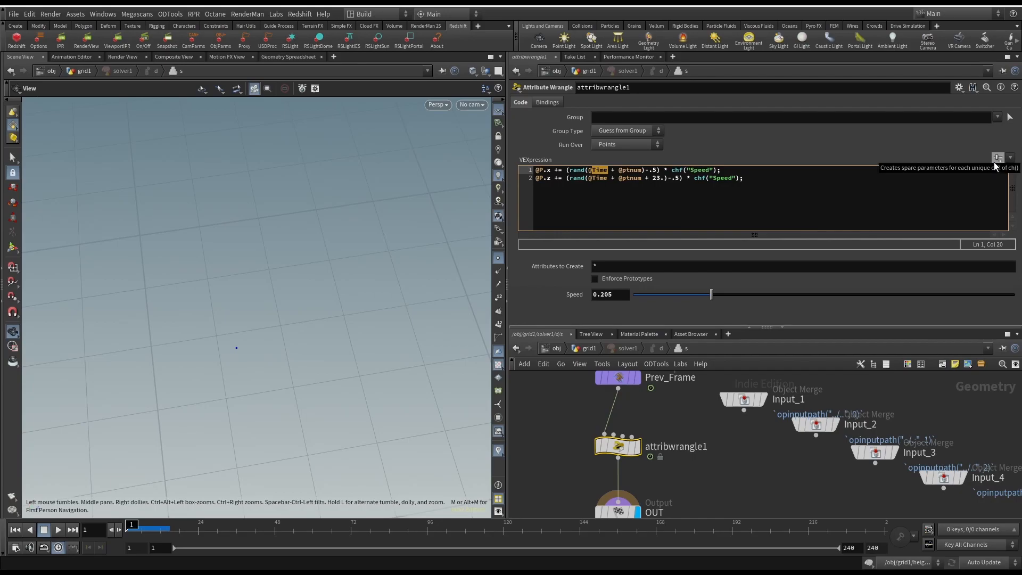
{"action": "mouse_move", "coordinate": [718, 168]}
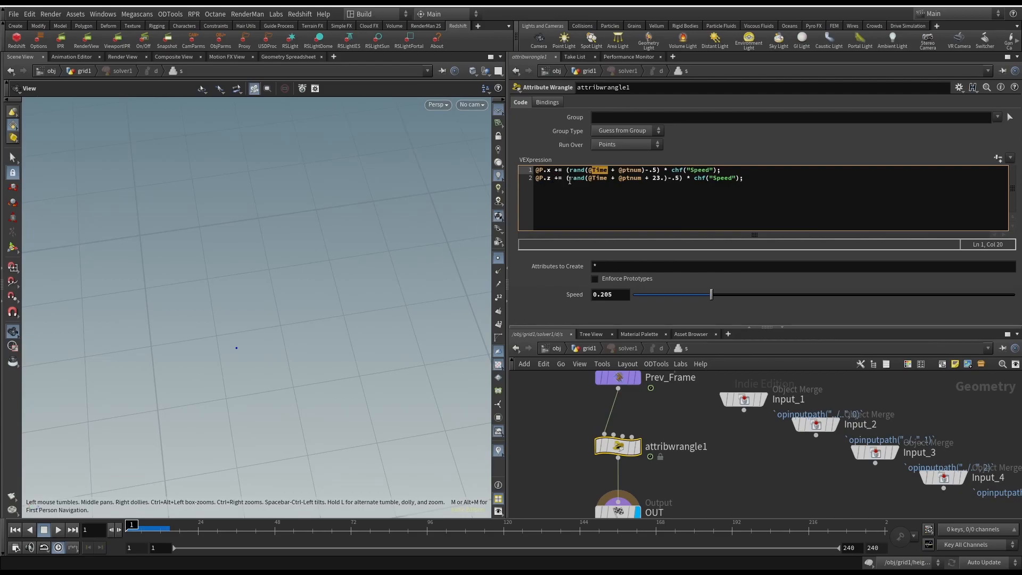
{"action": "left_click", "coordinate": [562, 178]}
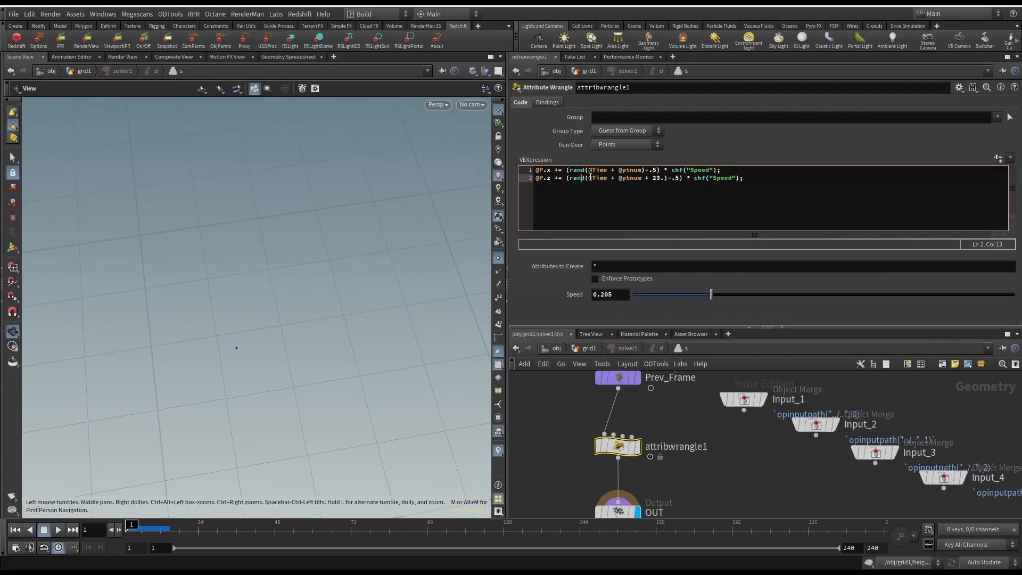
{"action": "mouse_move", "coordinate": [583, 178]}
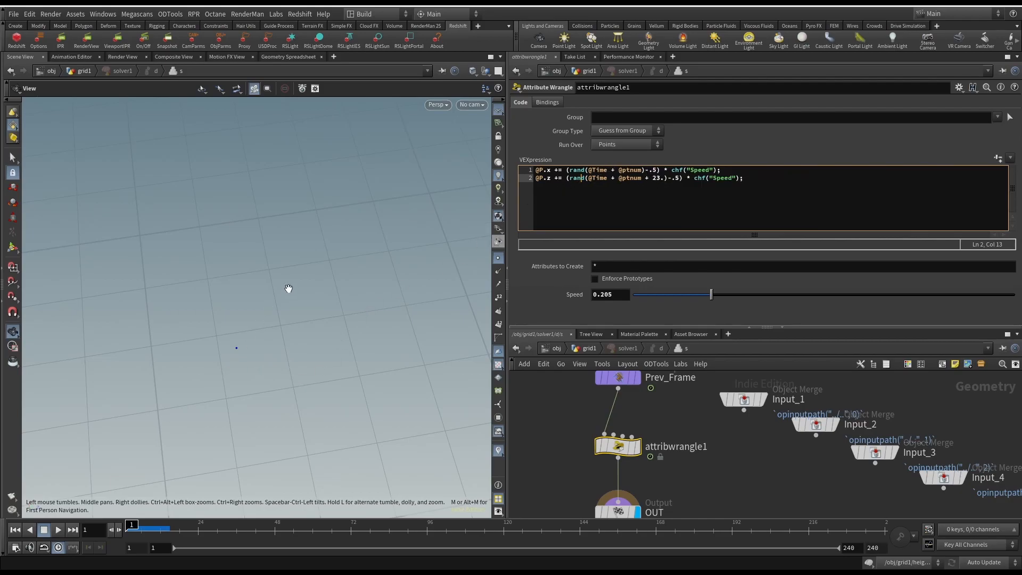
{"action": "mouse_move", "coordinate": [235, 352]}
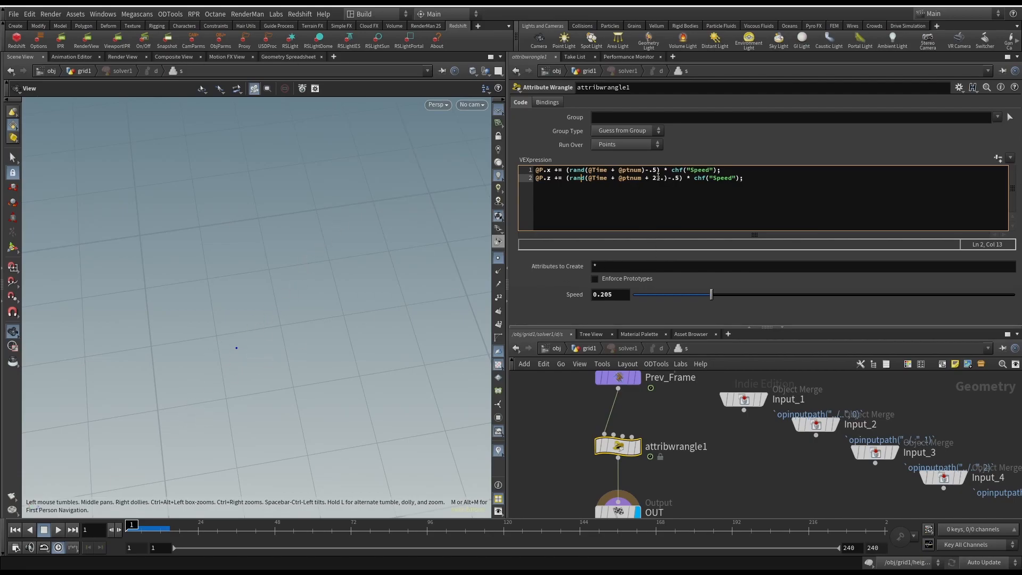
{"action": "type", "text": "3"}
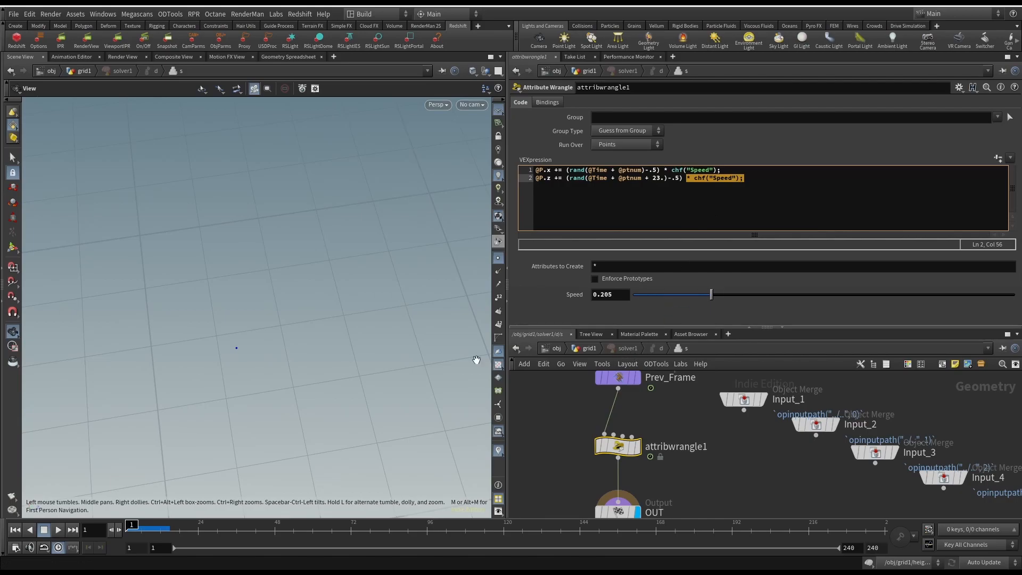
{"action": "mouse_move", "coordinate": [217, 342]}
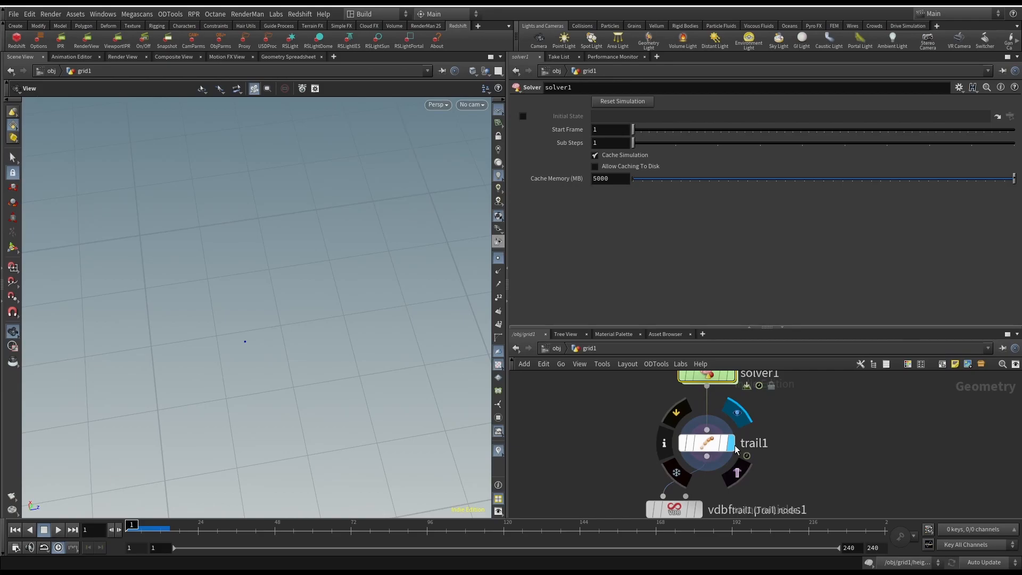
- Show trail1's settings and scrub the timeline so the points wander into trails
{"action": "left_click", "coordinate": [706, 443]}
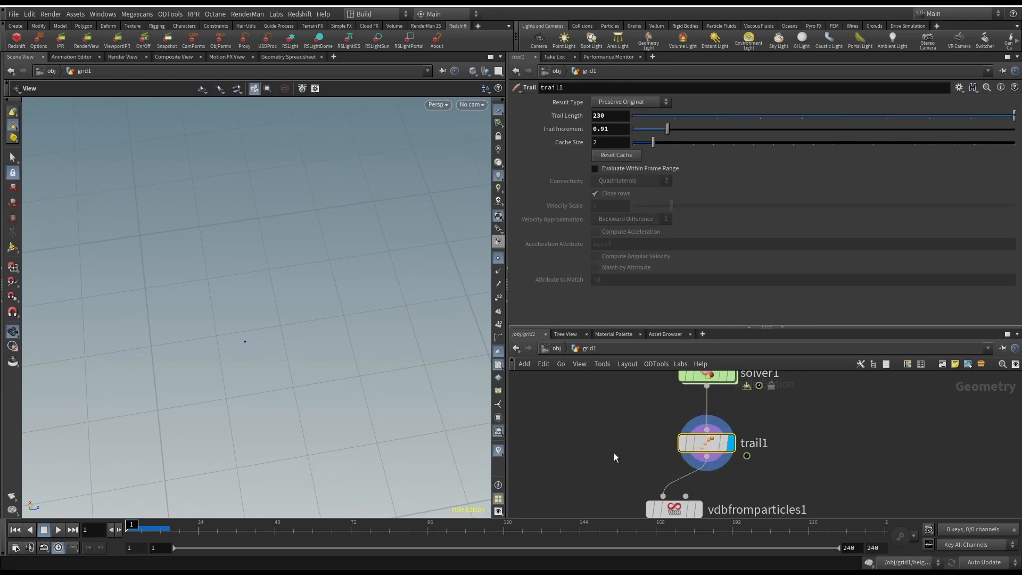
{"action": "mouse_move", "coordinate": [248, 333]}
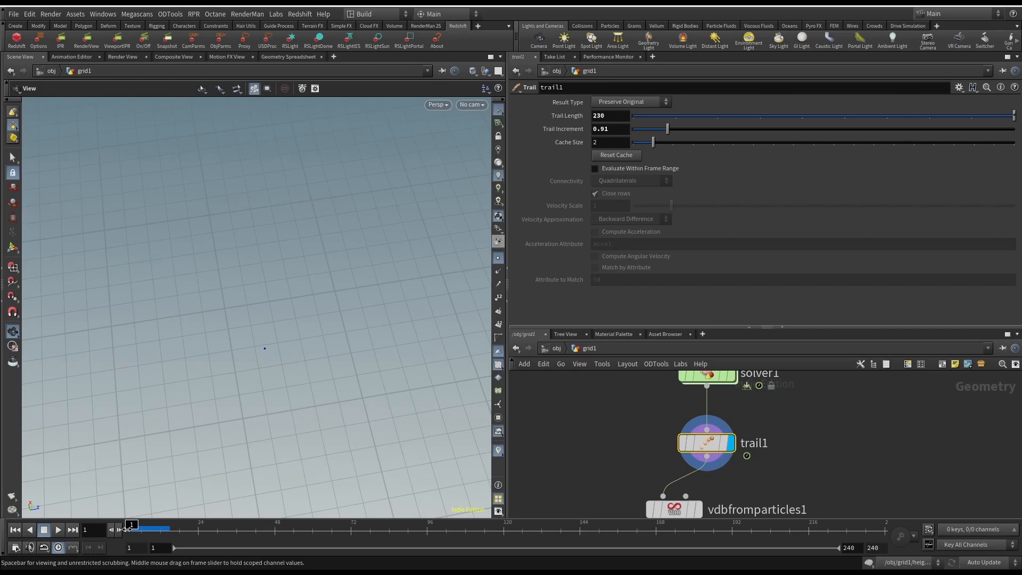
{"action": "left_click_drag", "start_coordinate": [132, 529], "coordinate": [151, 529]}
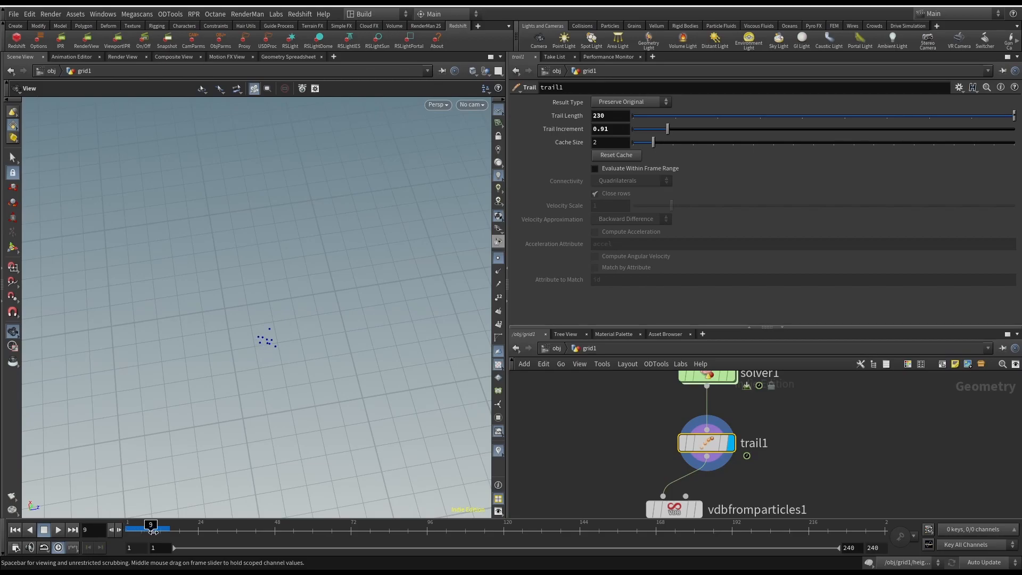
{"action": "left_click_drag", "start_coordinate": [151, 528], "coordinate": [237, 528]}
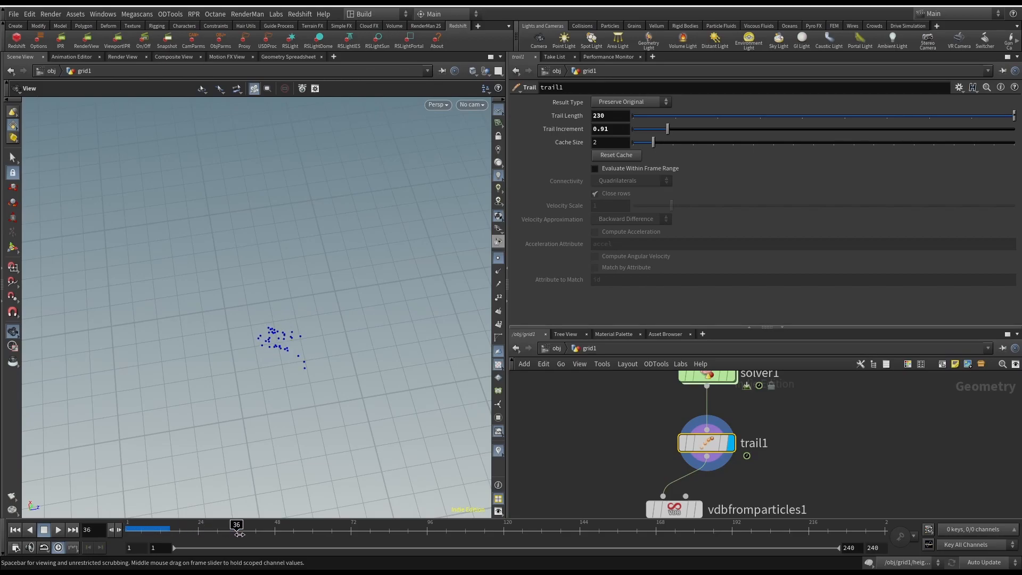
{"action": "left_click_drag", "start_coordinate": [236, 524], "coordinate": [318, 524]}
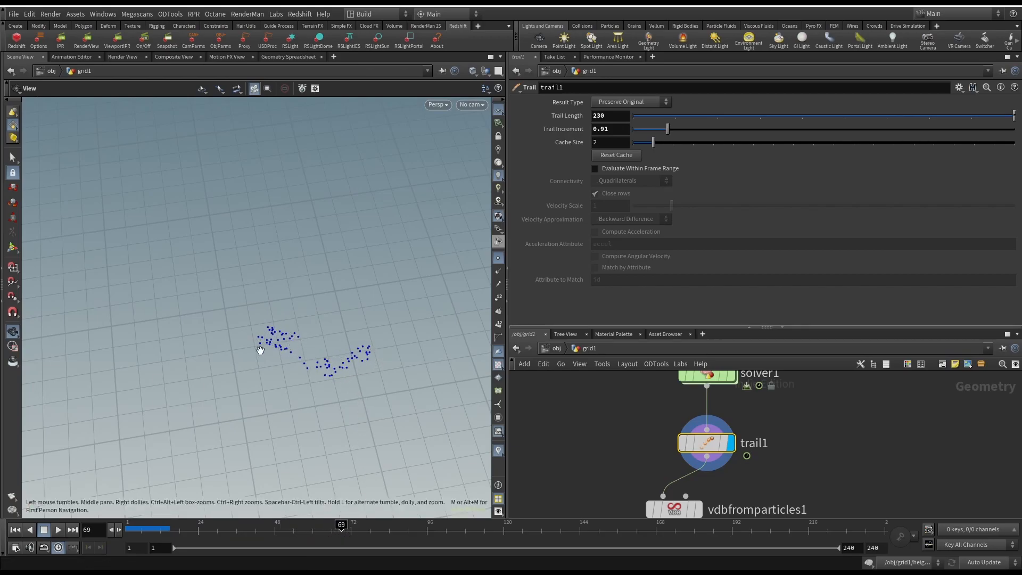
{"action": "left_click_drag", "start_coordinate": [341, 525], "coordinate": [211, 525]}
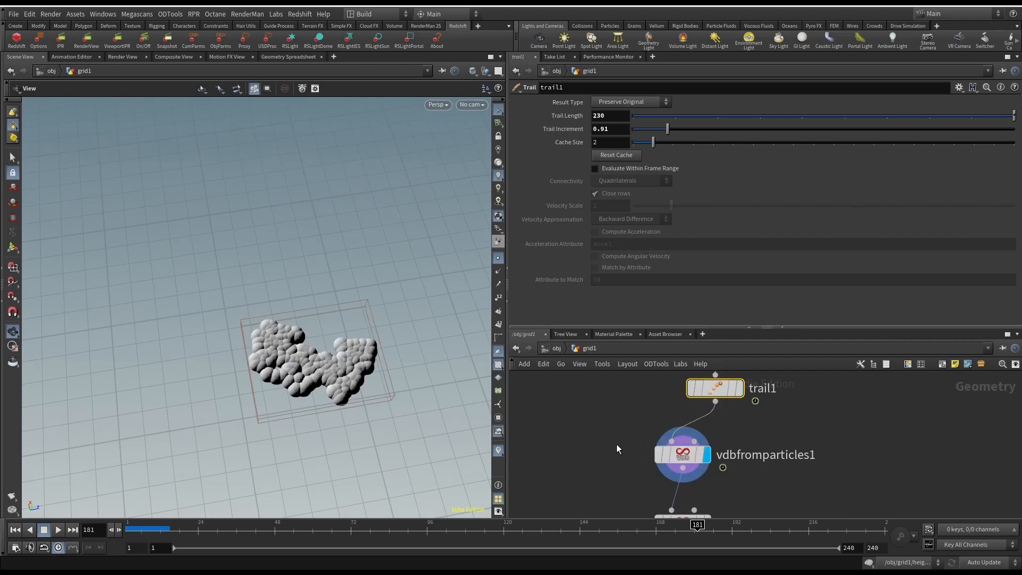
- Inspect vdbfromparticles1's voxel settings and pull the view back over the island blob
{"action": "left_click", "coordinate": [683, 454]}
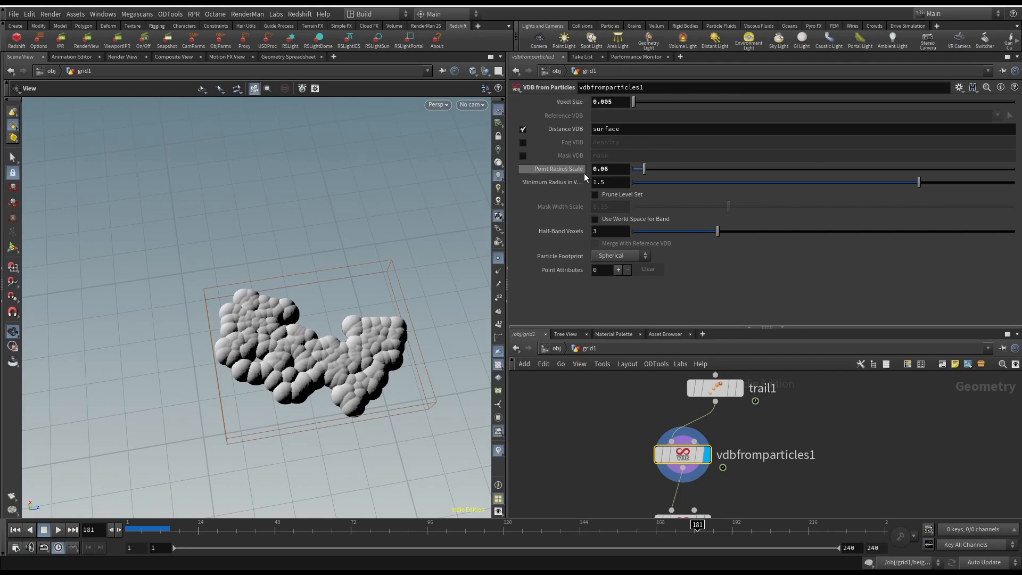
{"action": "mouse_move", "coordinate": [581, 172]}
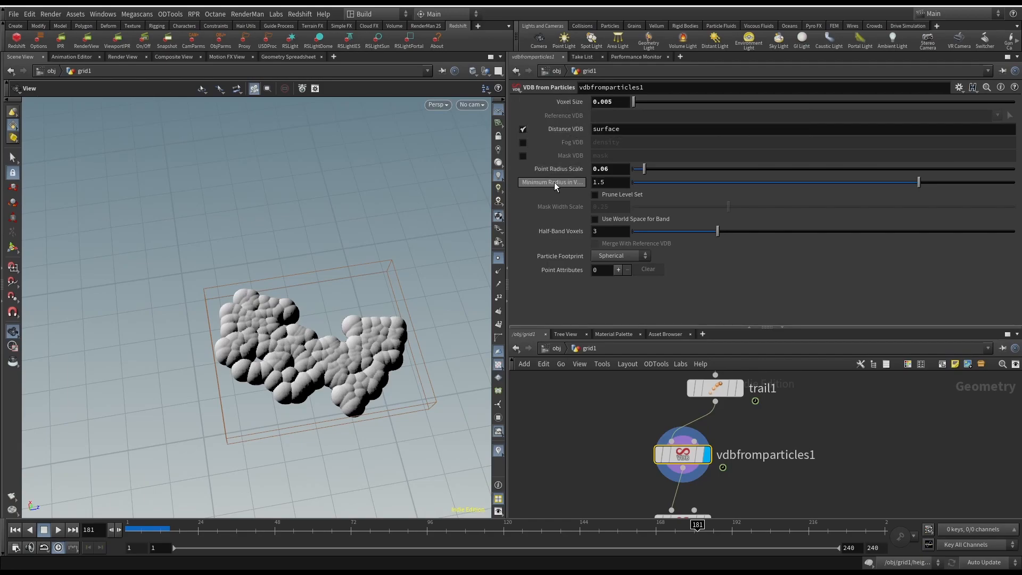
{"action": "mouse_move", "coordinate": [557, 168]}
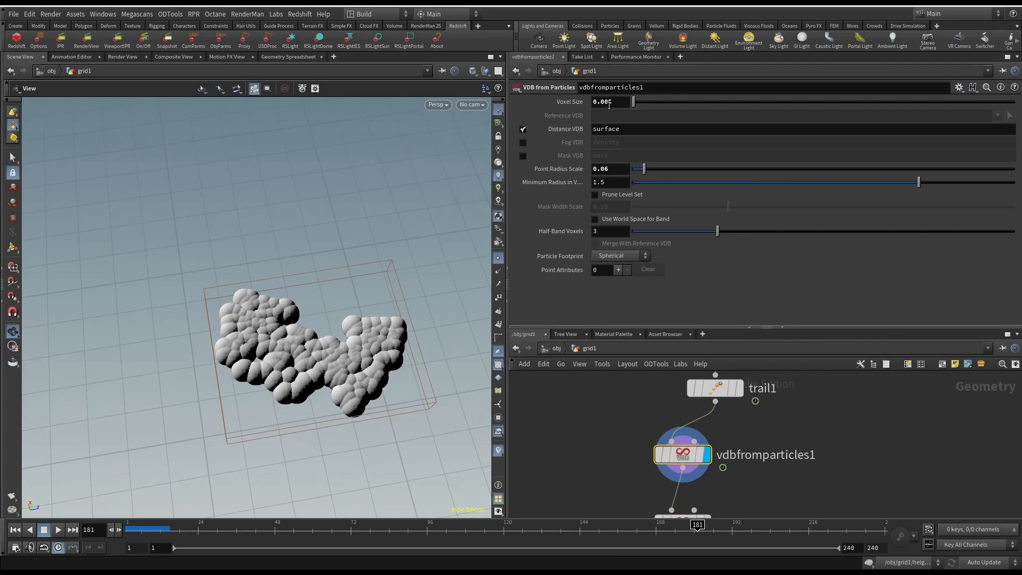
{"action": "mouse_move", "coordinate": [554, 170]}
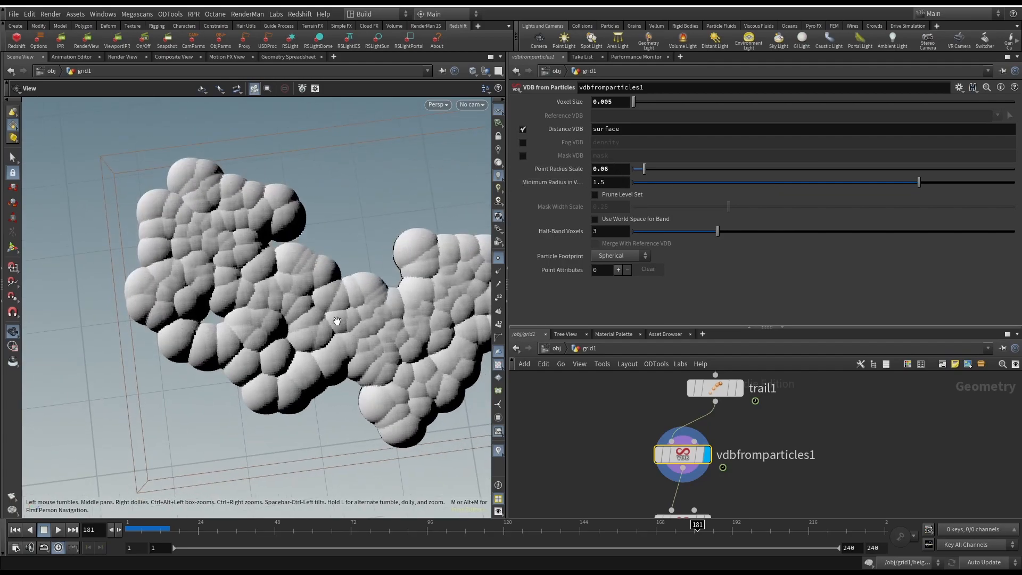
{"action": "mouse_move", "coordinate": [212, 354]}
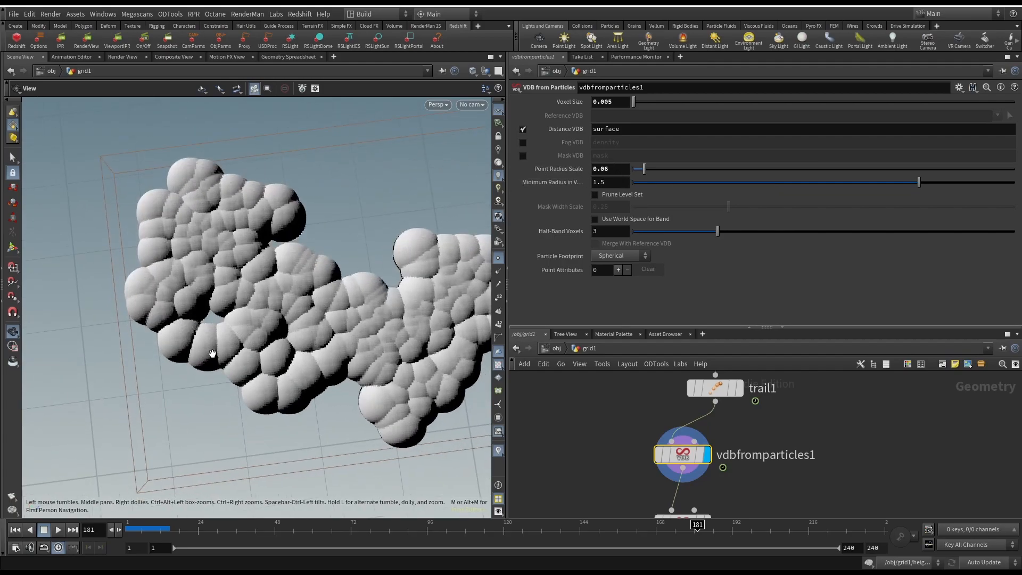
{"action": "left_click_drag", "start_coordinate": [211, 353], "coordinate": [300, 298]}
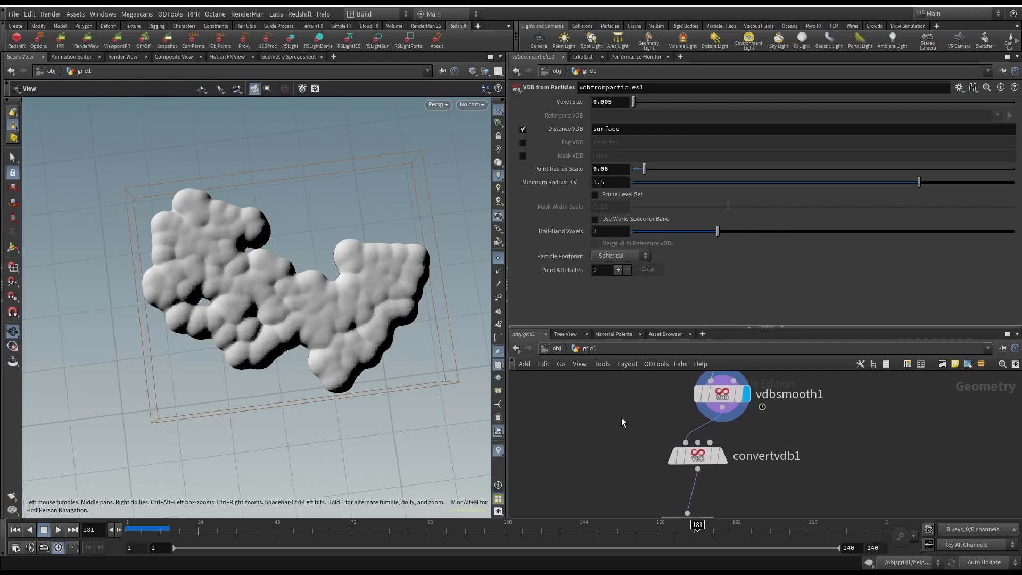
{"action": "mouse_move", "coordinate": [653, 425]}
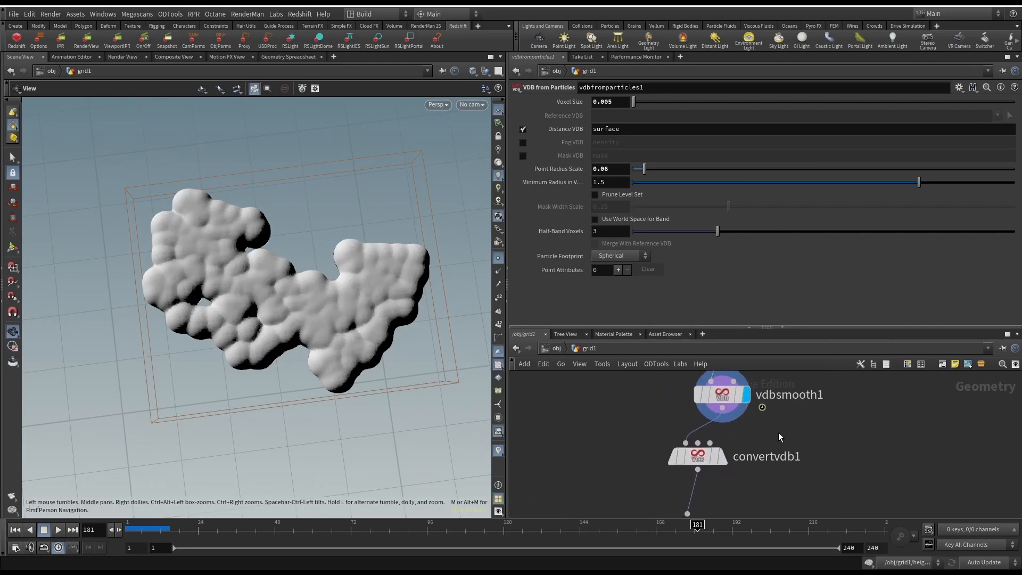
- Set vdbsmooth1's operation to Mean Value with 6 iterations
{"action": "left_click", "coordinate": [723, 394]}
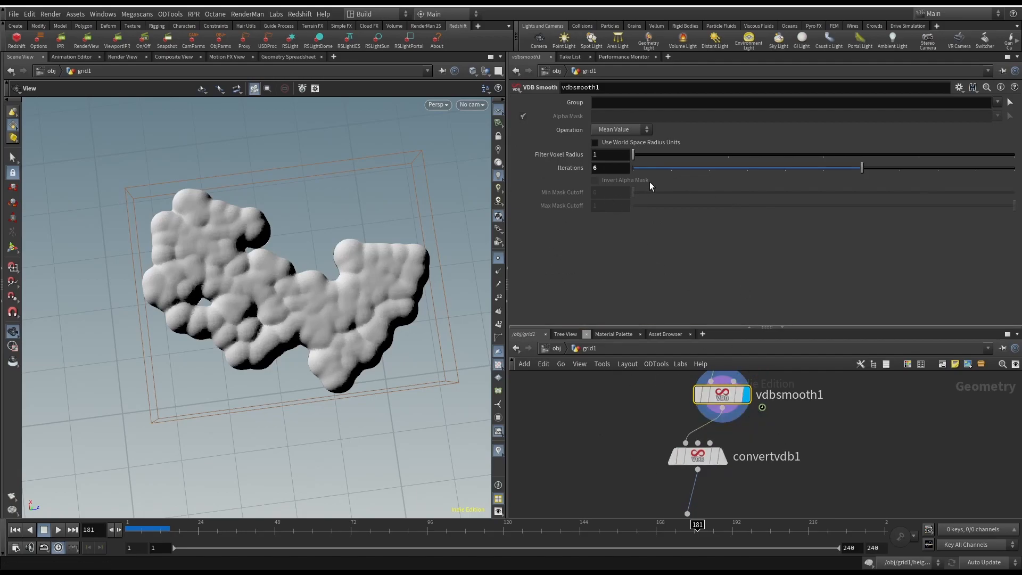
{"action": "left_click", "coordinate": [620, 129]}
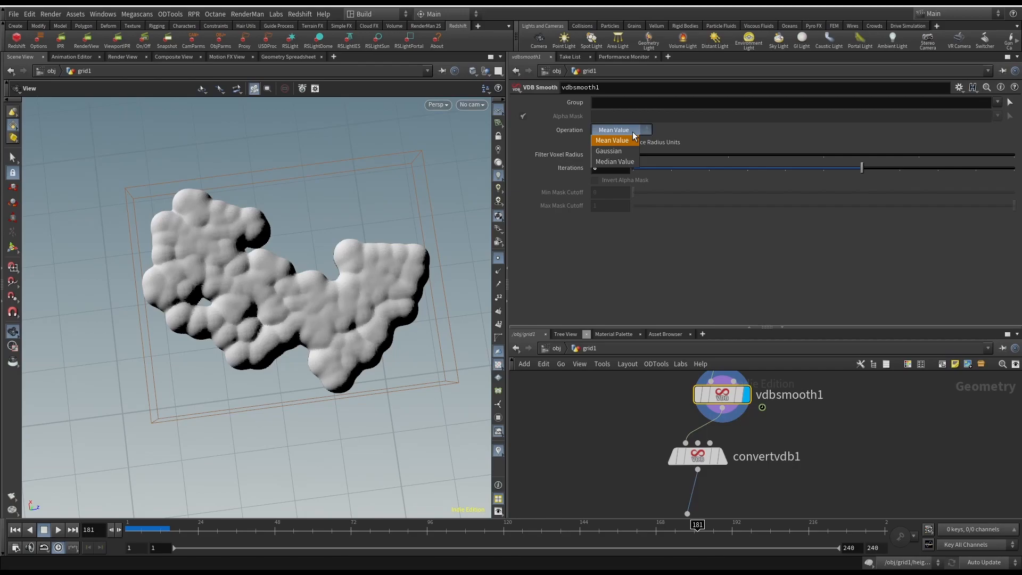
{"action": "left_click", "coordinate": [612, 139]}
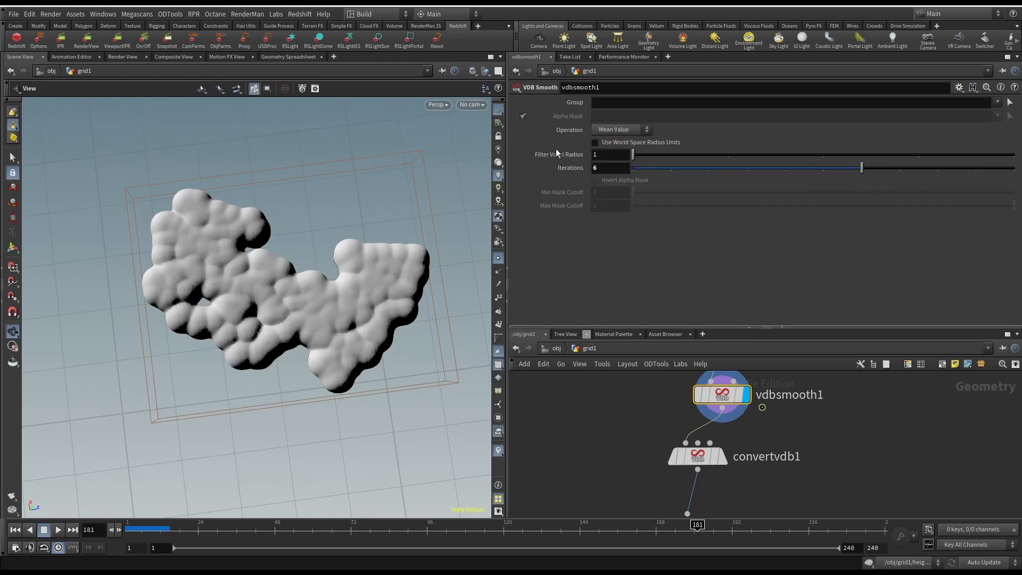
{"action": "mouse_move", "coordinate": [356, 375]}
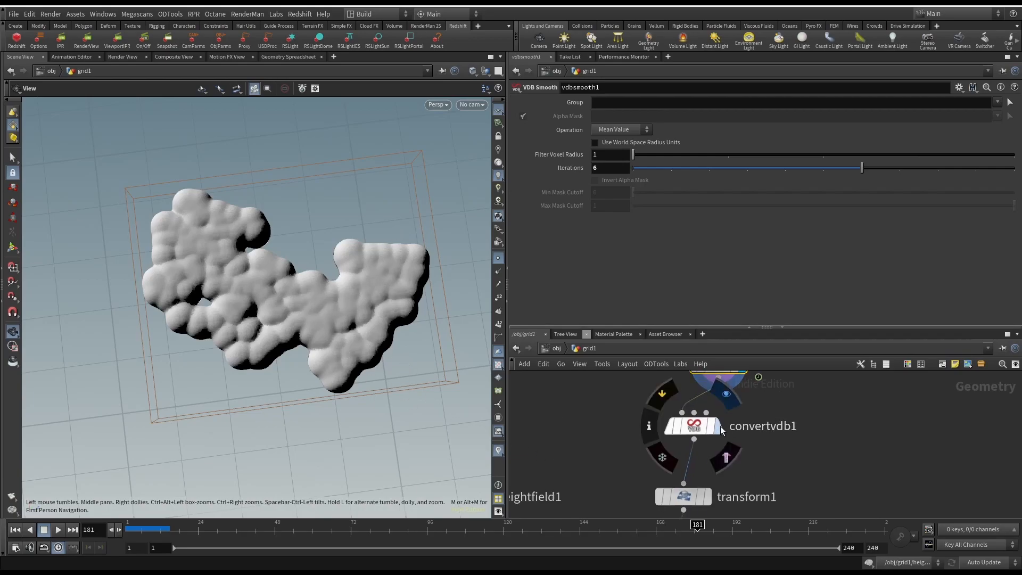
- Check convertvdb1's polygon conversion, then give transform1 a uniform scale of 450
{"action": "left_click", "coordinate": [693, 426]}
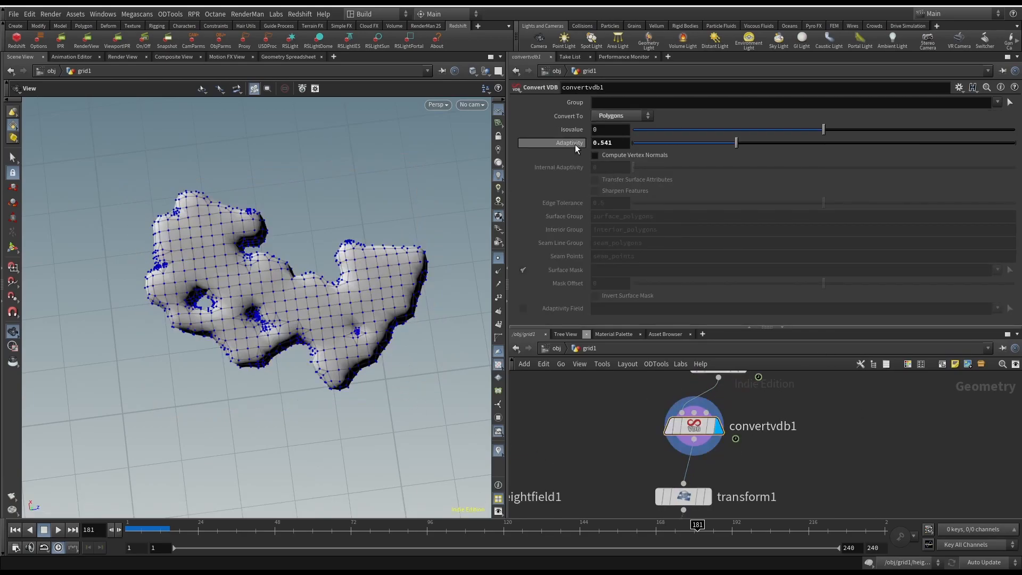
{"action": "mouse_move", "coordinate": [575, 147]}
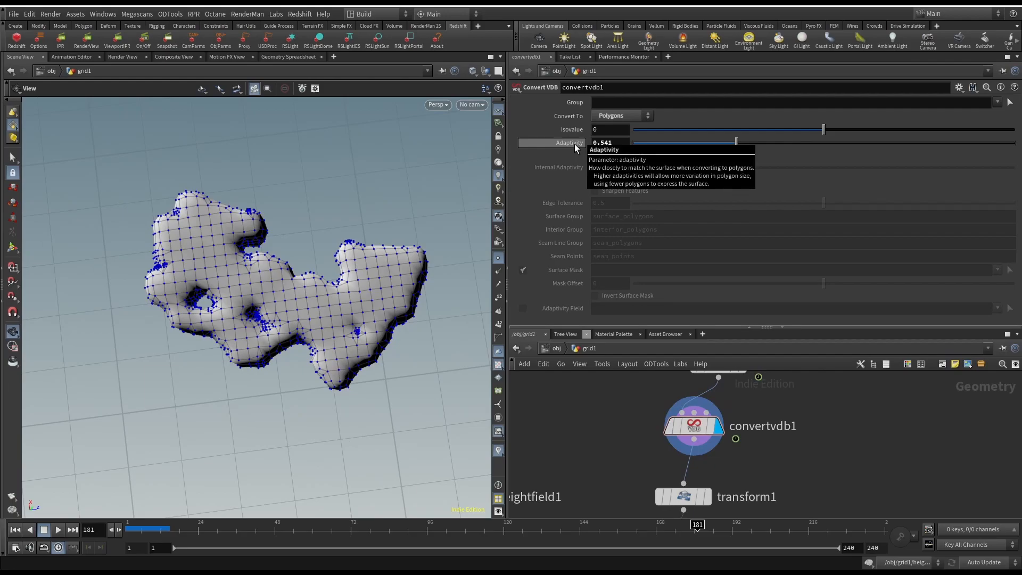
{"action": "mouse_move", "coordinate": [576, 149]}
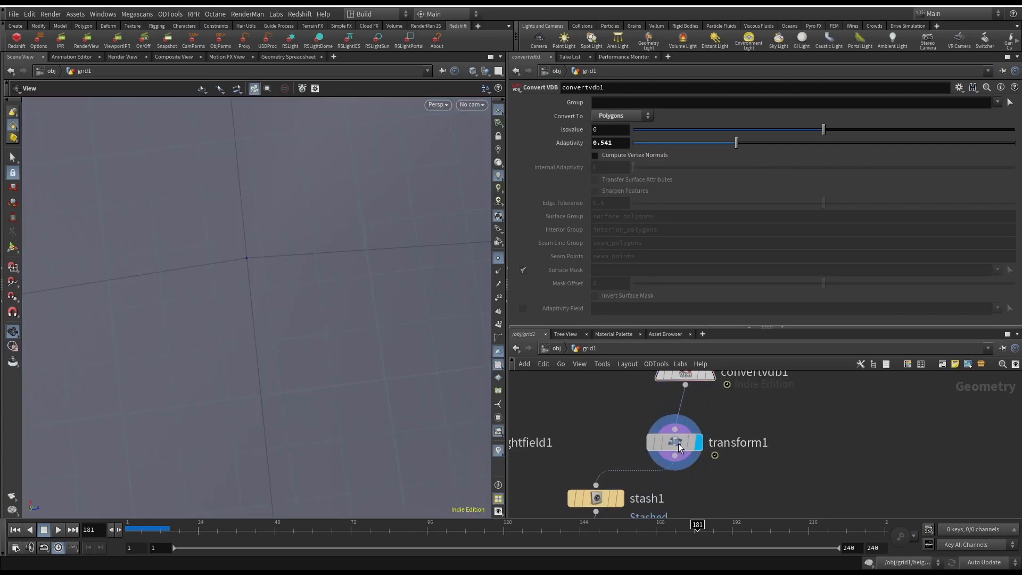
{"action": "left_click", "coordinate": [673, 442]}
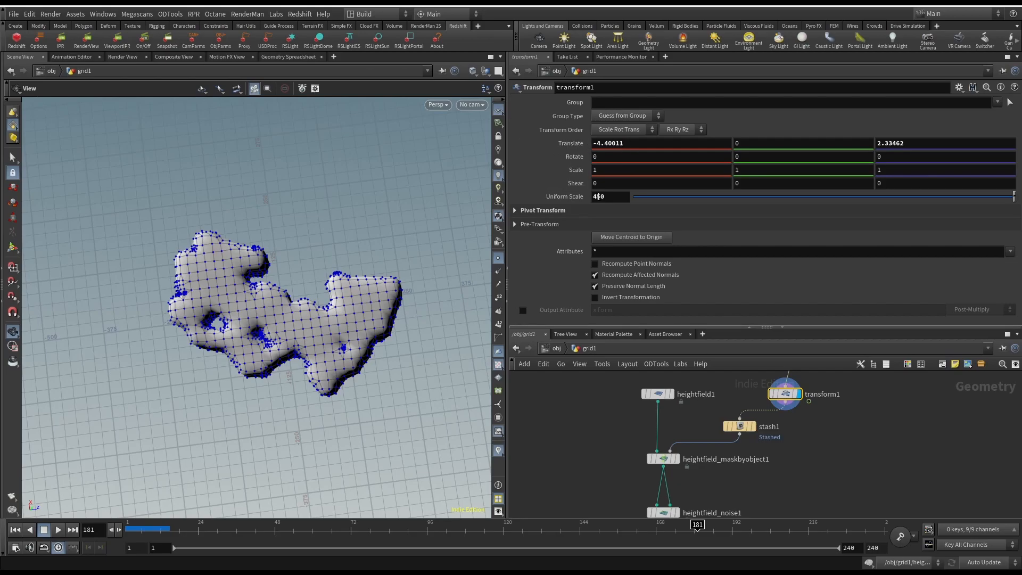
{"action": "type", "text": "450"}
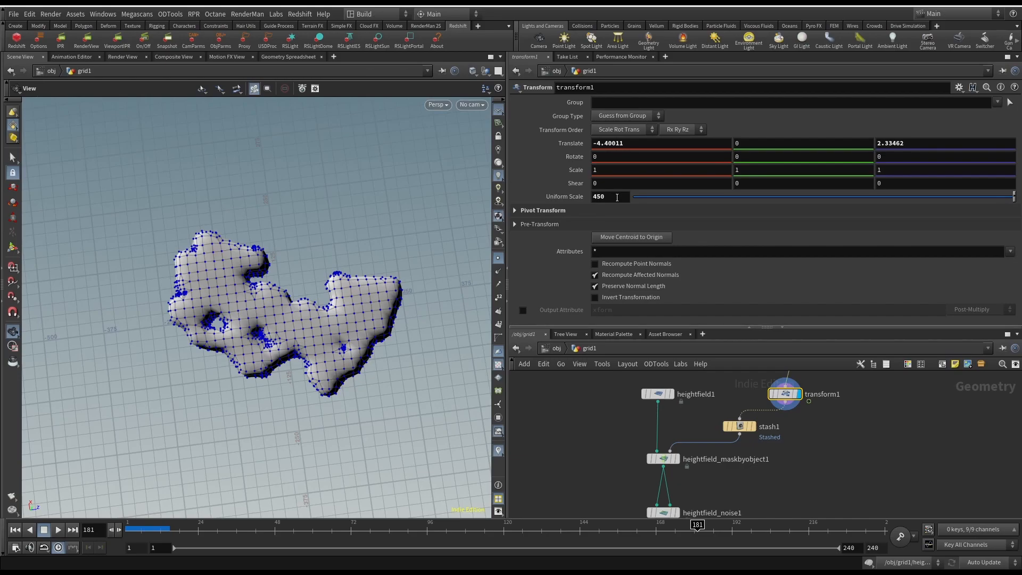
{"action": "mouse_move", "coordinate": [631, 237]}
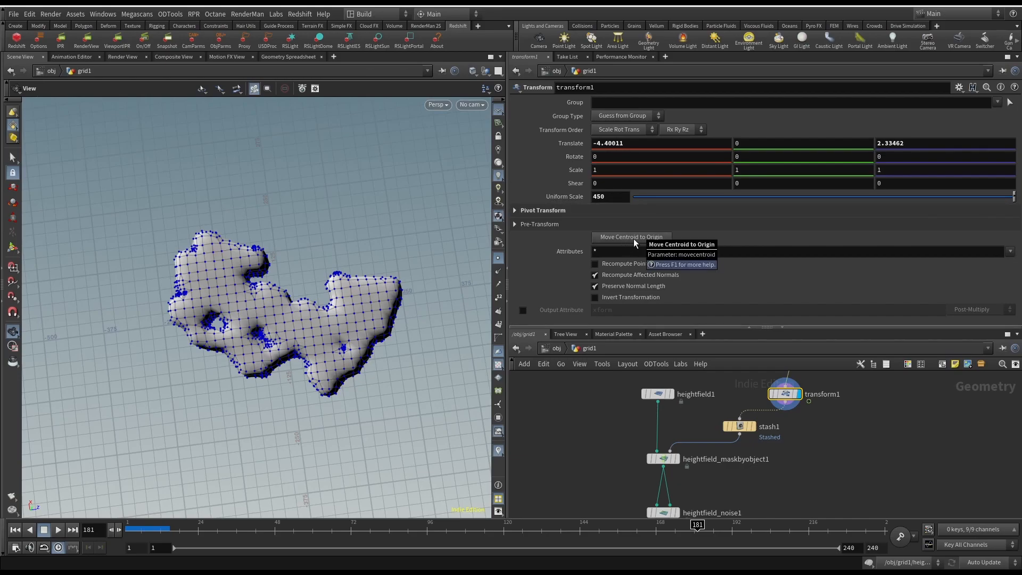
{"action": "mouse_move", "coordinate": [320, 358]}
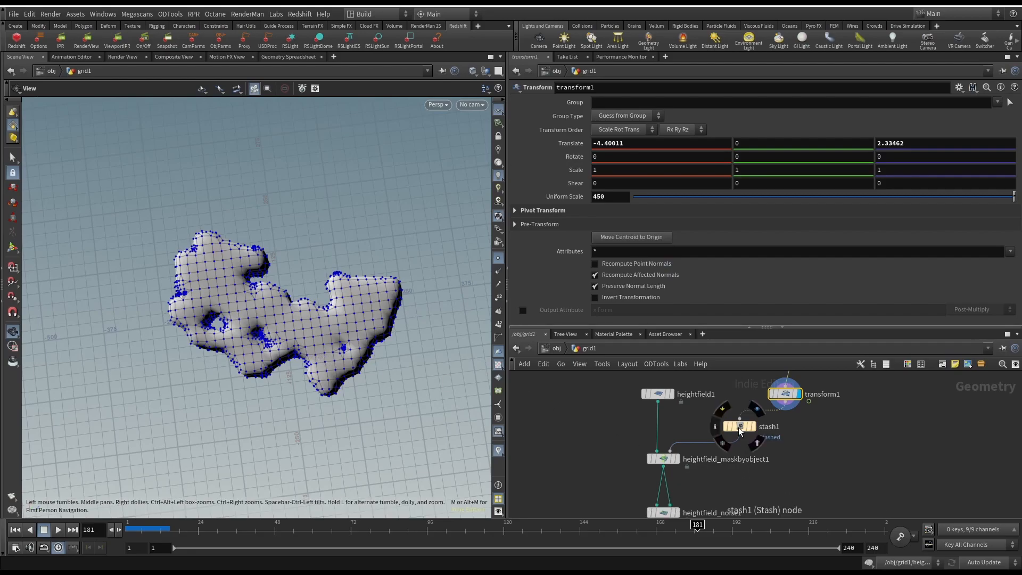
- View the stashed island mesh and the flat 1000 by 1000 heightfield1
{"action": "left_click", "coordinate": [740, 426]}
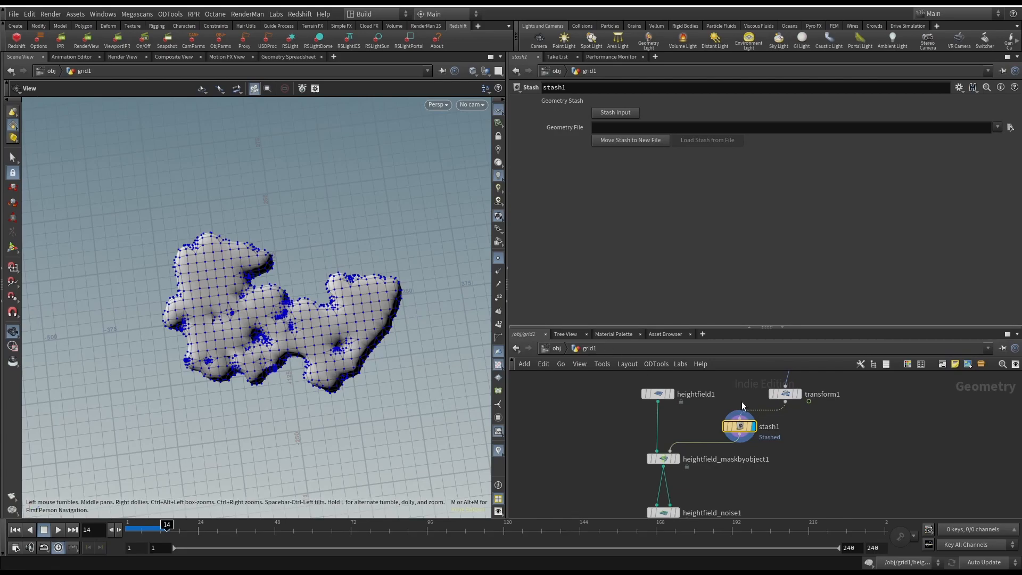
{"action": "mouse_move", "coordinate": [458, 364]}
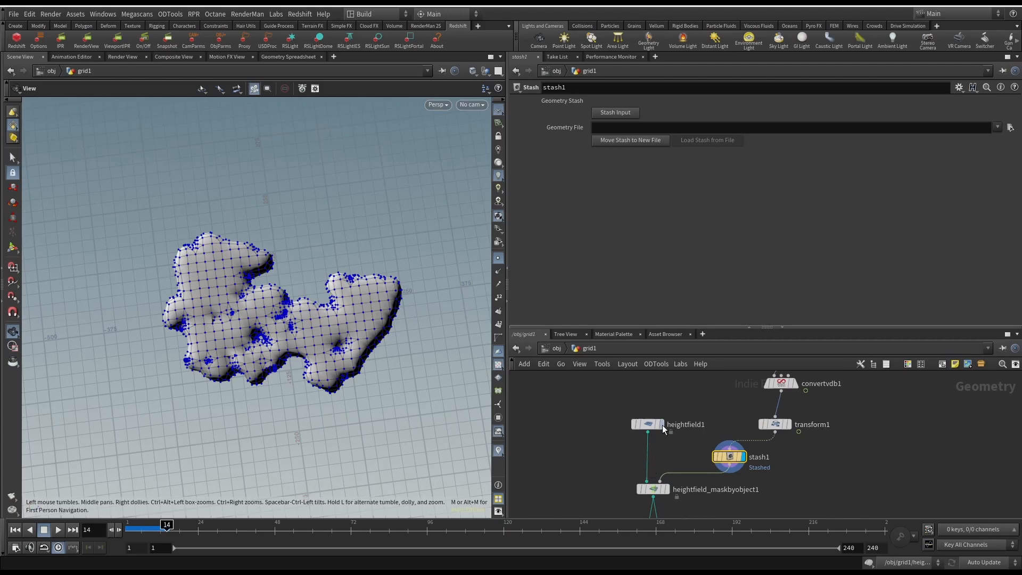
{"action": "left_click", "coordinate": [647, 425]}
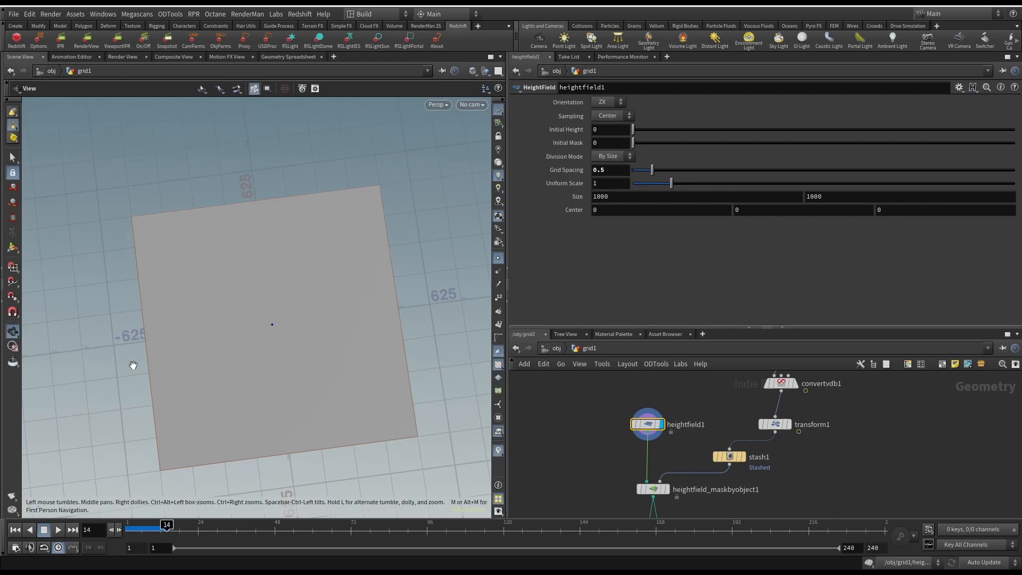
- Display the island outline projected as a red mask by heightfield_maskbyobject1
{"action": "left_click", "coordinate": [646, 442]}
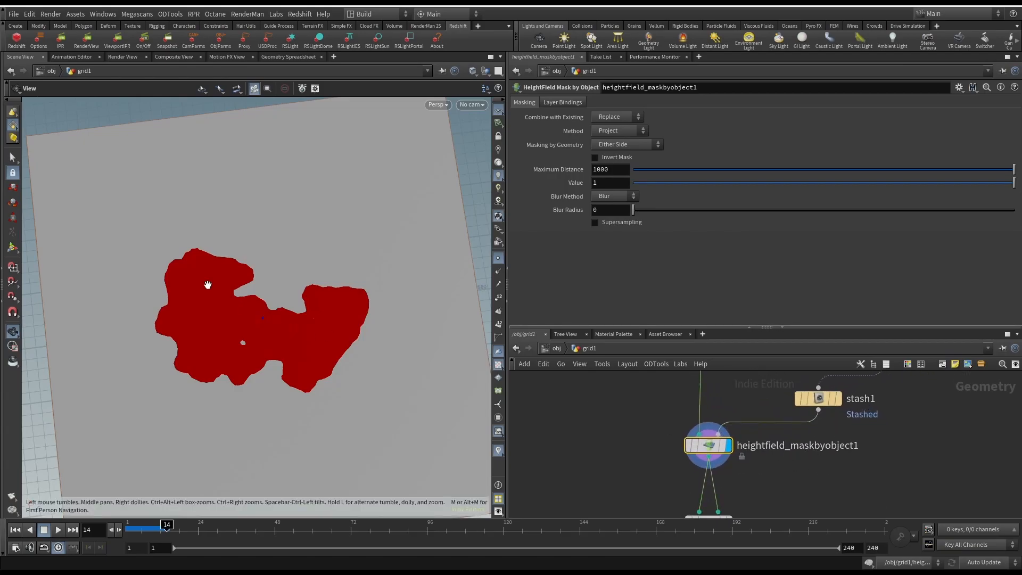
{"action": "mouse_move", "coordinate": [298, 341]}
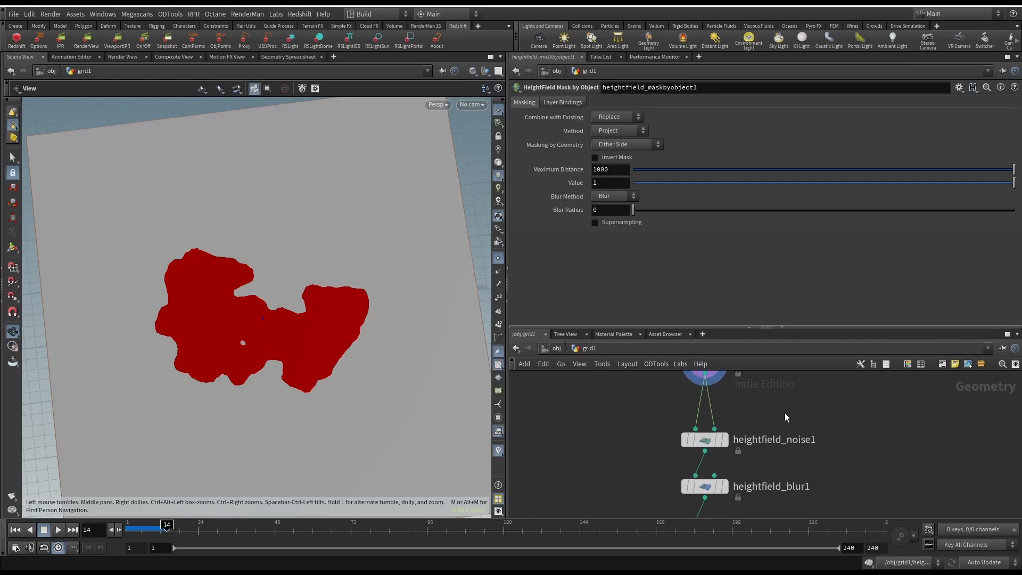
{"action": "mouse_move", "coordinate": [773, 411]}
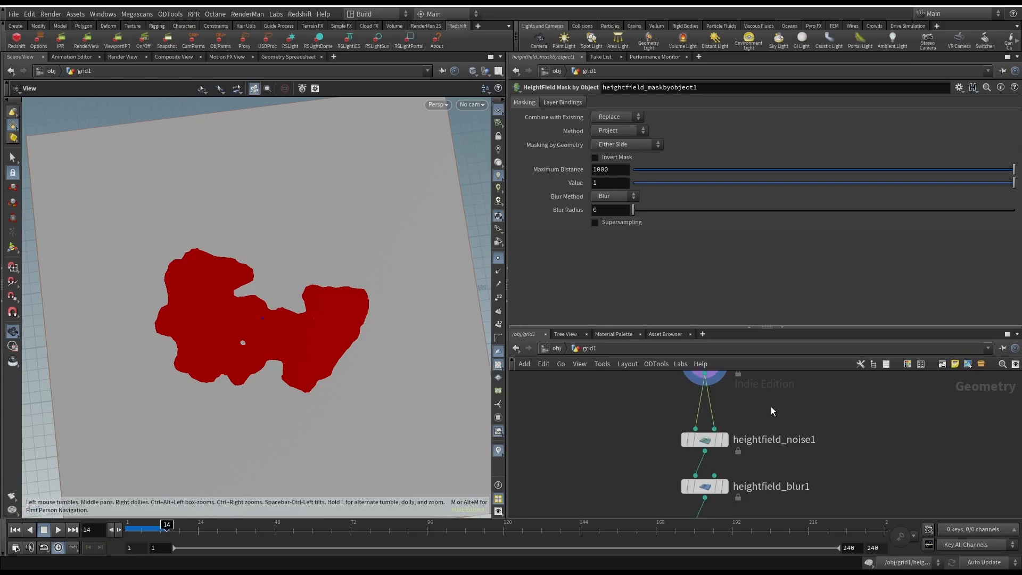
{"action": "mouse_move", "coordinate": [329, 289]}
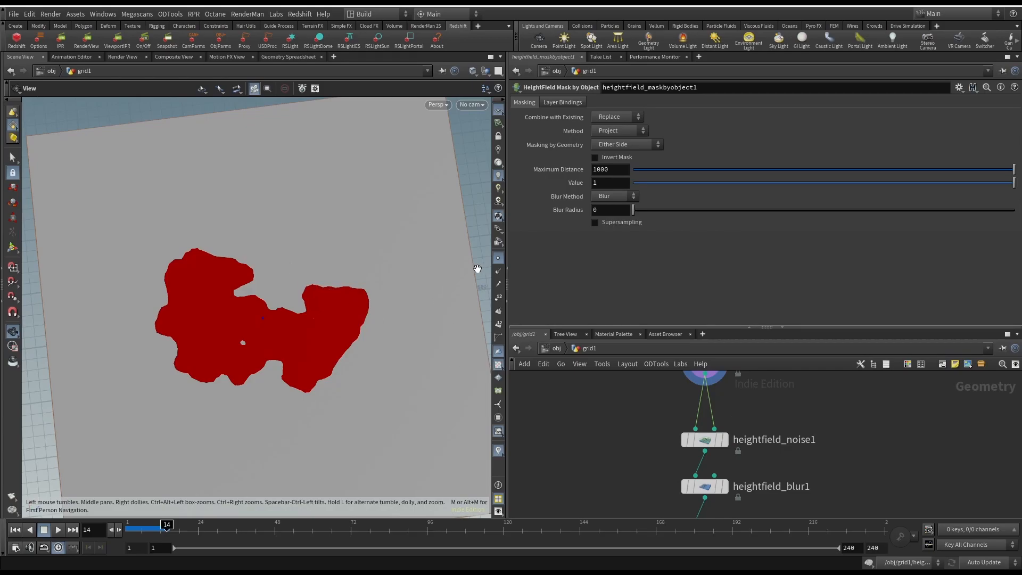
{"action": "mouse_move", "coordinate": [661, 415]}
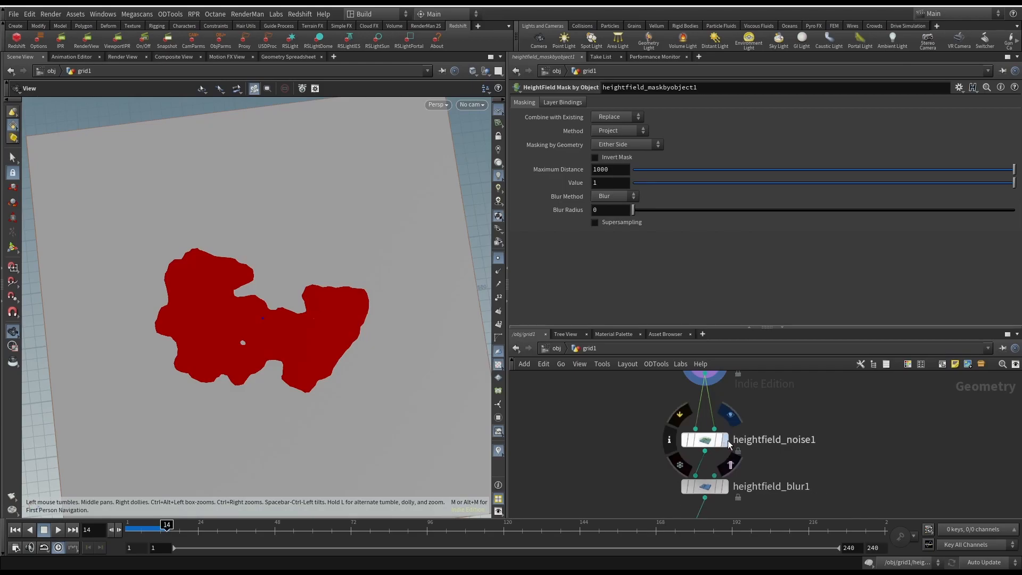
- Inspect the noise-raised terrain inside the masked island from several angles
{"action": "left_click", "coordinate": [704, 440]}
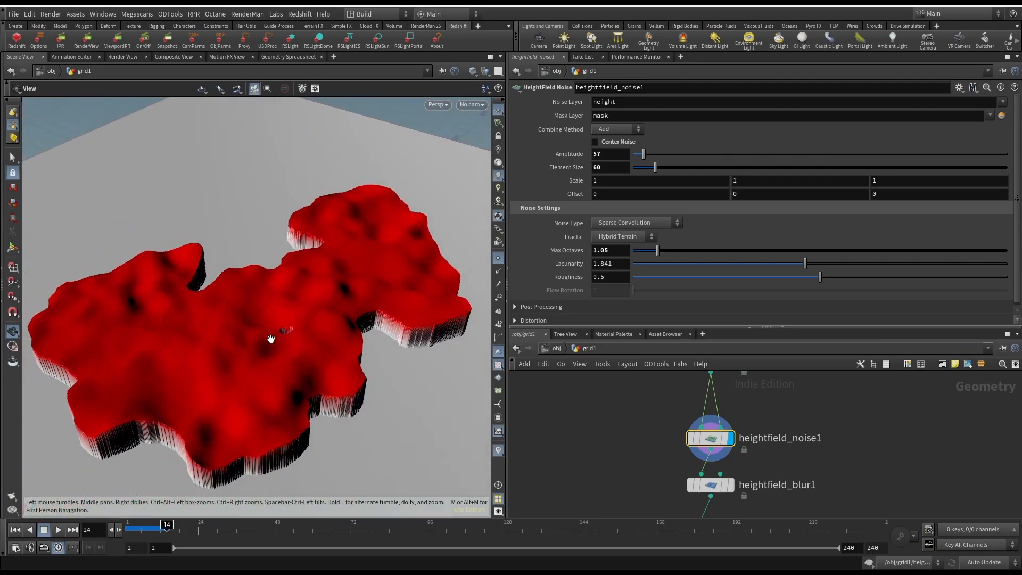
{"action": "left_click_drag", "start_coordinate": [271, 338], "coordinate": [275, 297]}
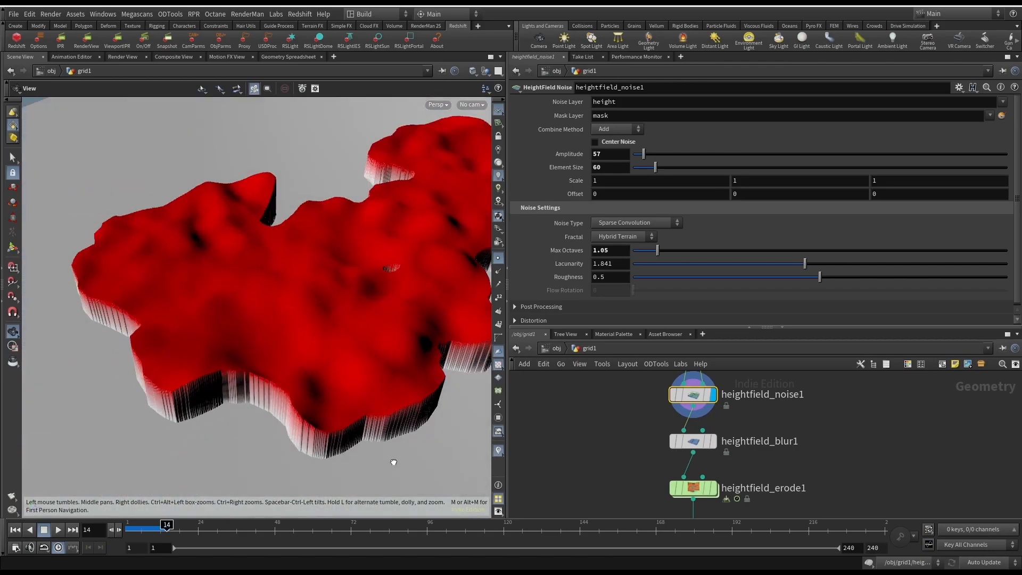
{"action": "left_click_drag", "start_coordinate": [391, 463], "coordinate": [319, 391]}
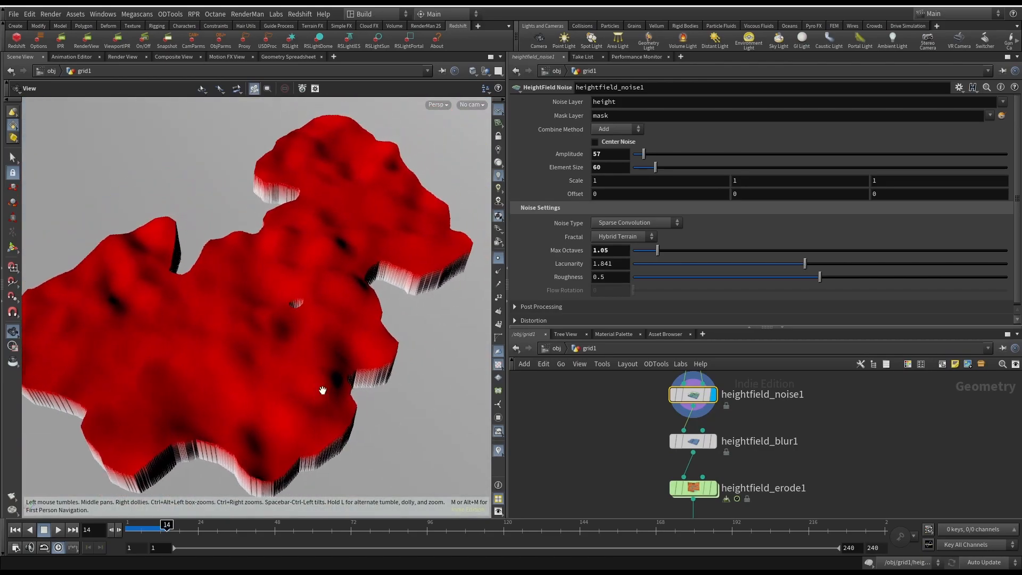
- Show the HeightField Blur result and its settings with radius 23.8
{"action": "left_click", "coordinate": [692, 441]}
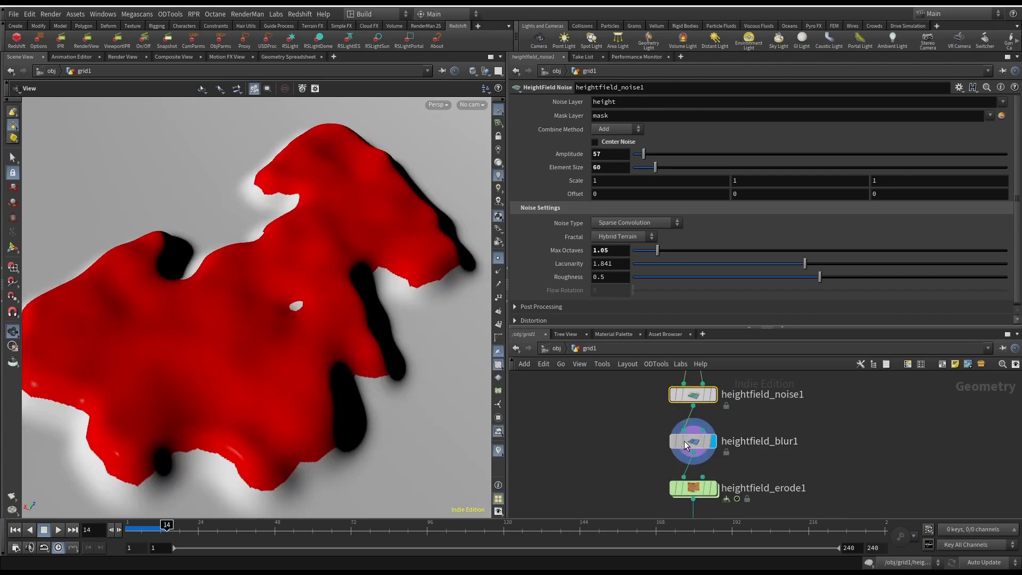
{"action": "left_click", "coordinate": [693, 441]}
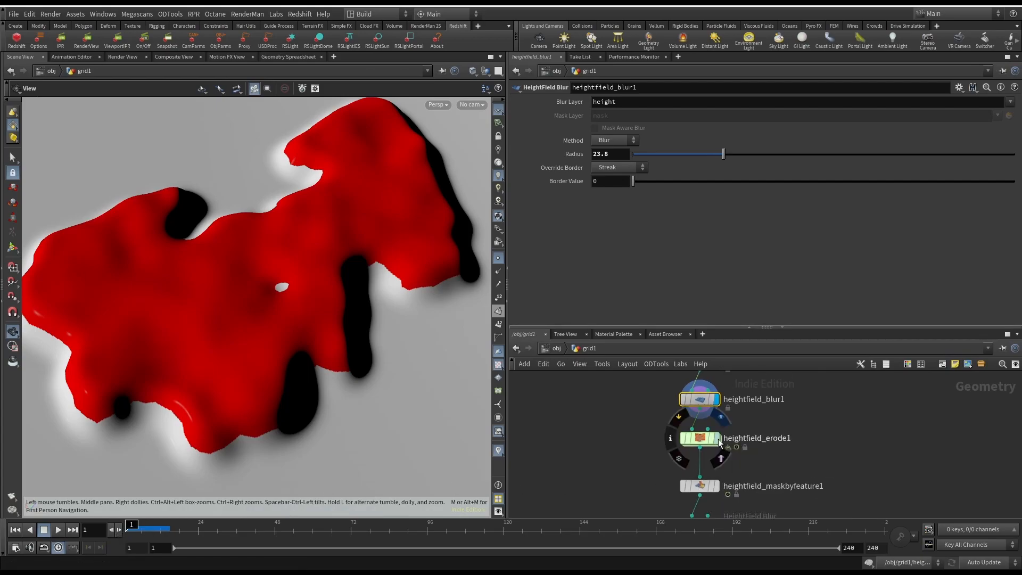
- Show the HeightField Erode result and advance the erosion to frame 14, revealing streaked gullies
{"action": "left_click", "coordinate": [699, 437]}
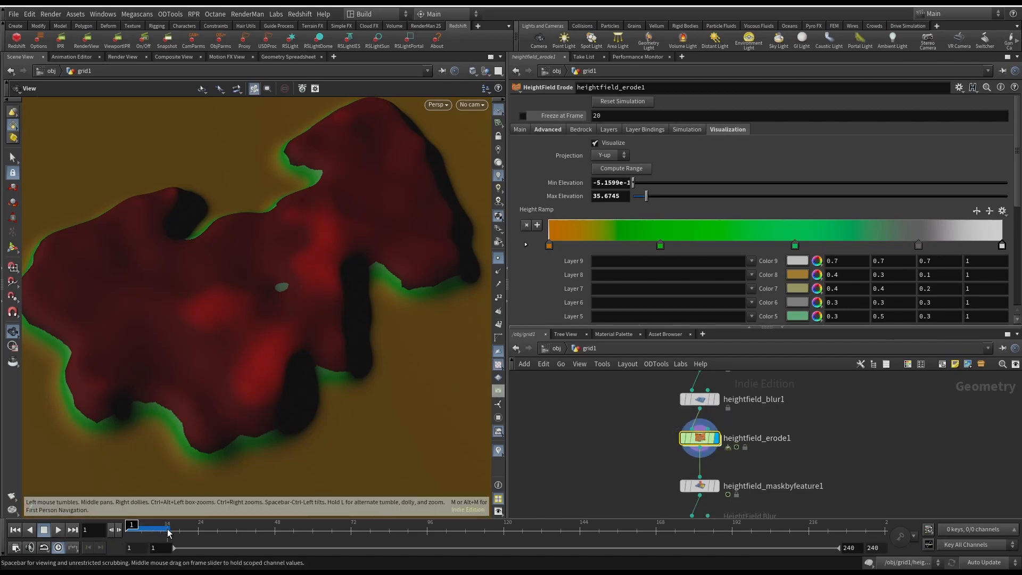
{"action": "left_click_drag", "start_coordinate": [132, 525], "coordinate": [166, 525]}
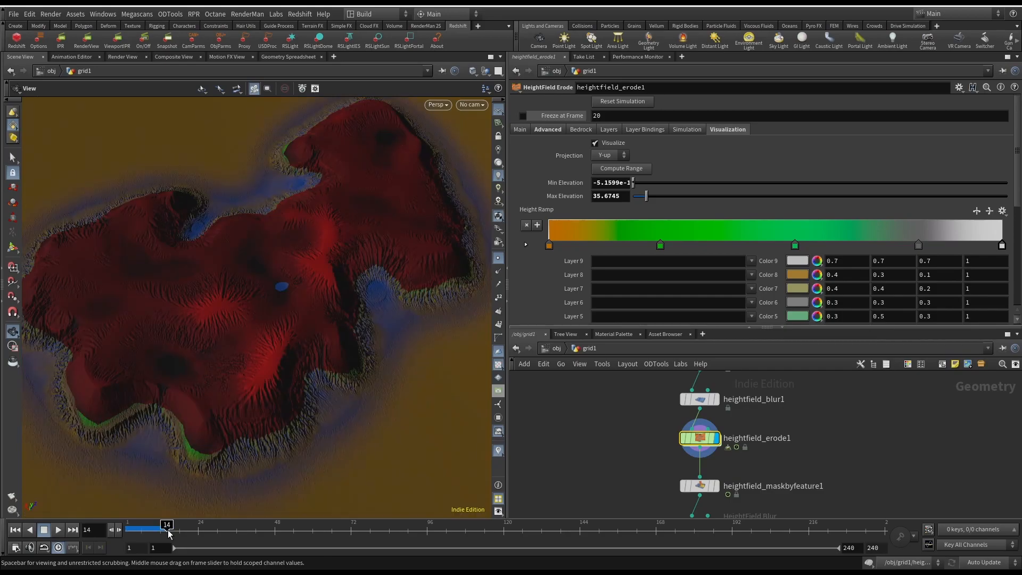
{"action": "mouse_move", "coordinate": [699, 437]}
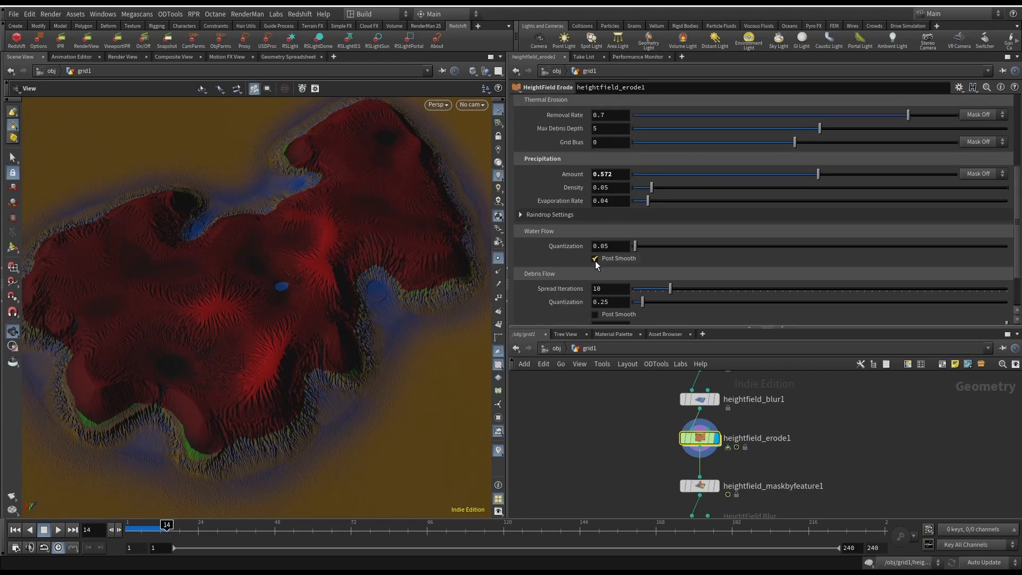
{"action": "mouse_move", "coordinate": [573, 174]}
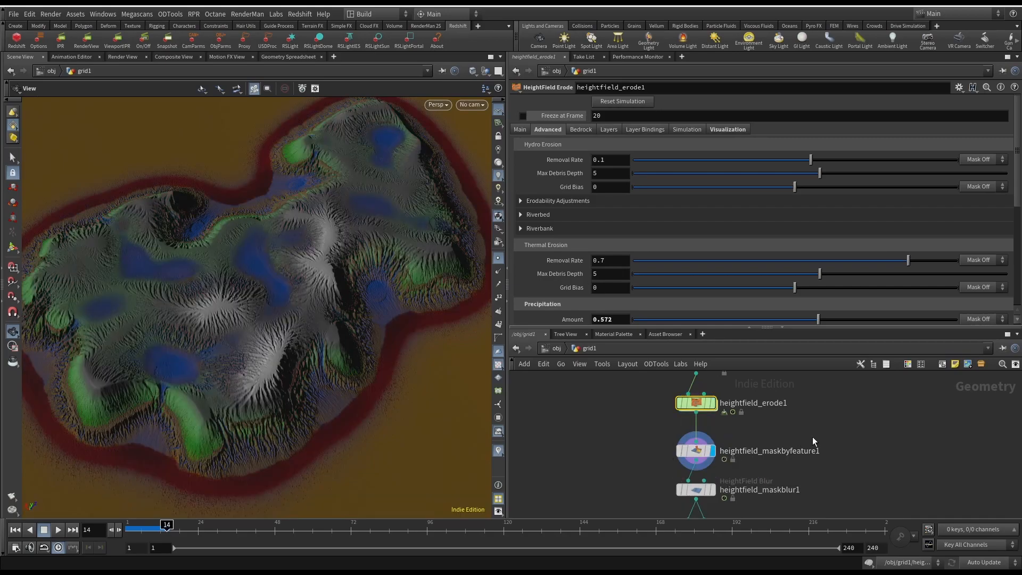
{"action": "left_click_drag", "start_coordinate": [261, 261], "coordinate": [423, 318]}
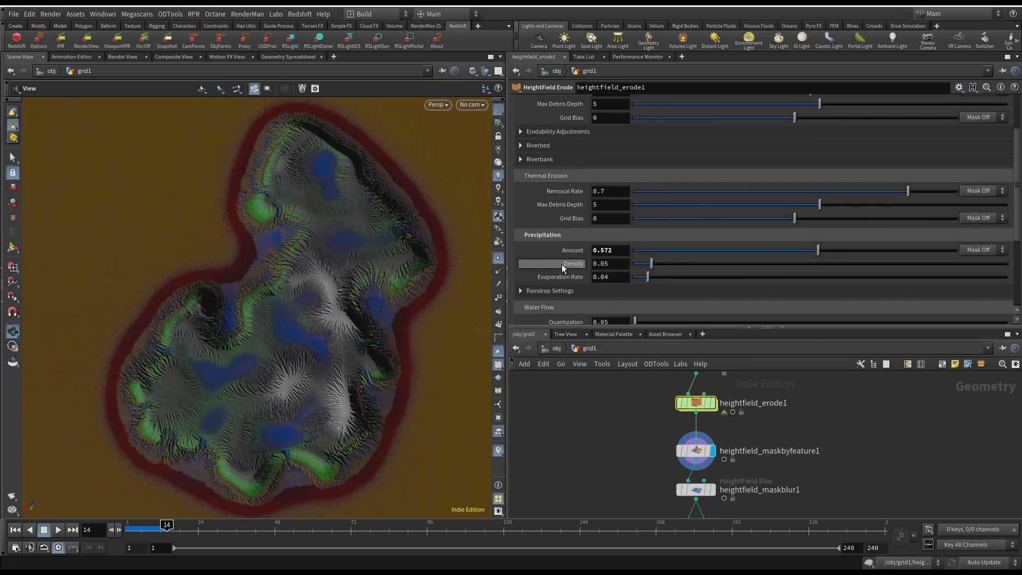
- Check the Mask by Feature height mask and view the visualized terrain in perspective
{"action": "left_click", "coordinate": [696, 450]}
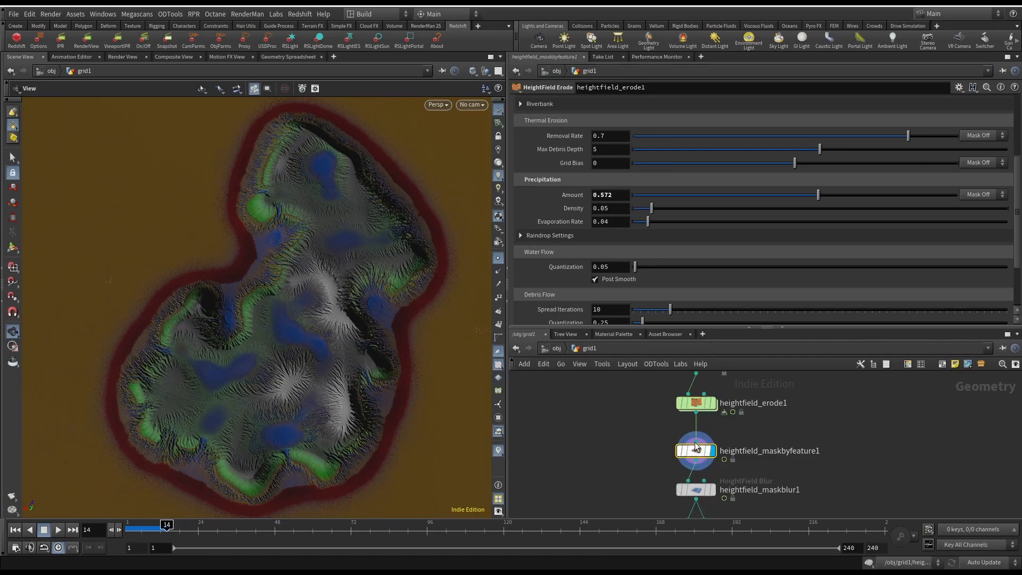
{"action": "left_click", "coordinate": [695, 450]}
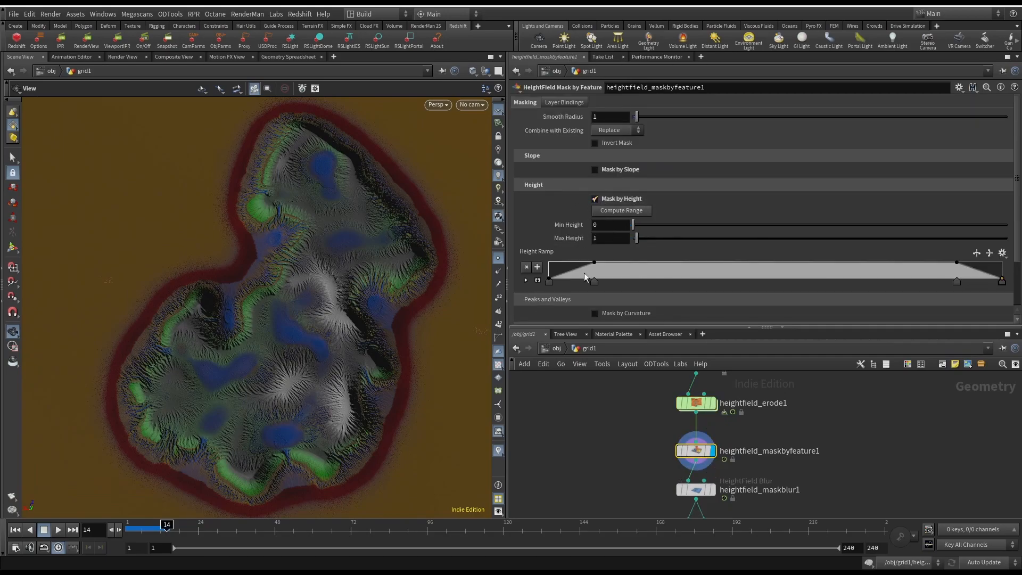
{"action": "mouse_move", "coordinate": [396, 342]}
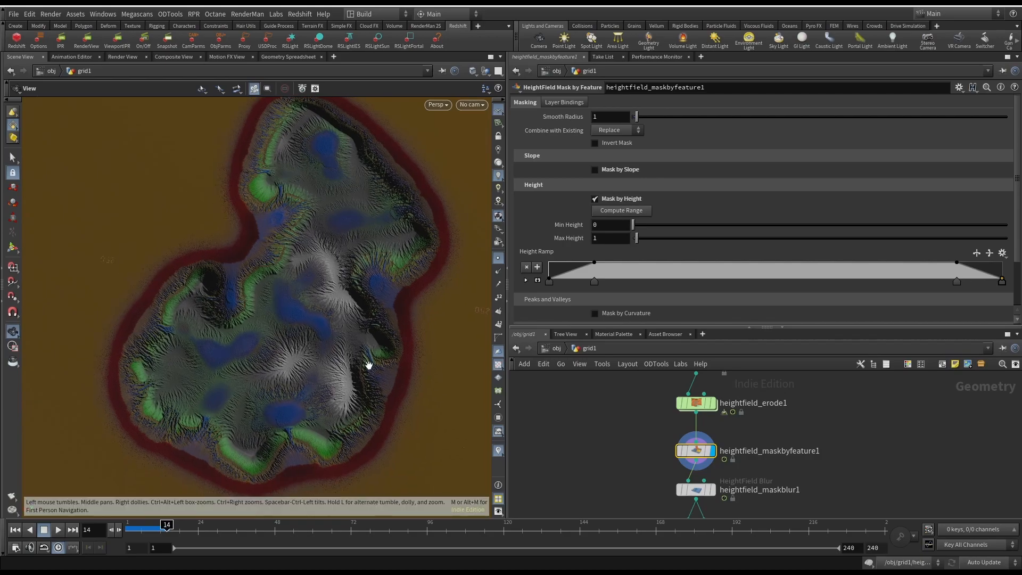
{"action": "left_click_drag", "start_coordinate": [369, 364], "coordinate": [448, 403]}
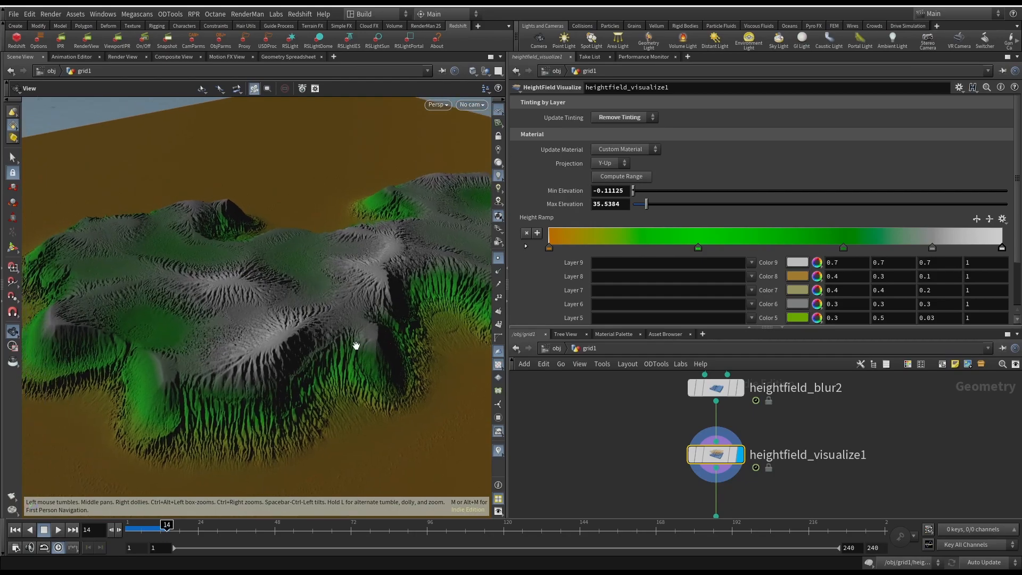
- Set Update Tinting to Remove Tinting and recompute the elevation range to about -0.096 to 36.16
{"action": "left_click", "coordinate": [620, 118]}
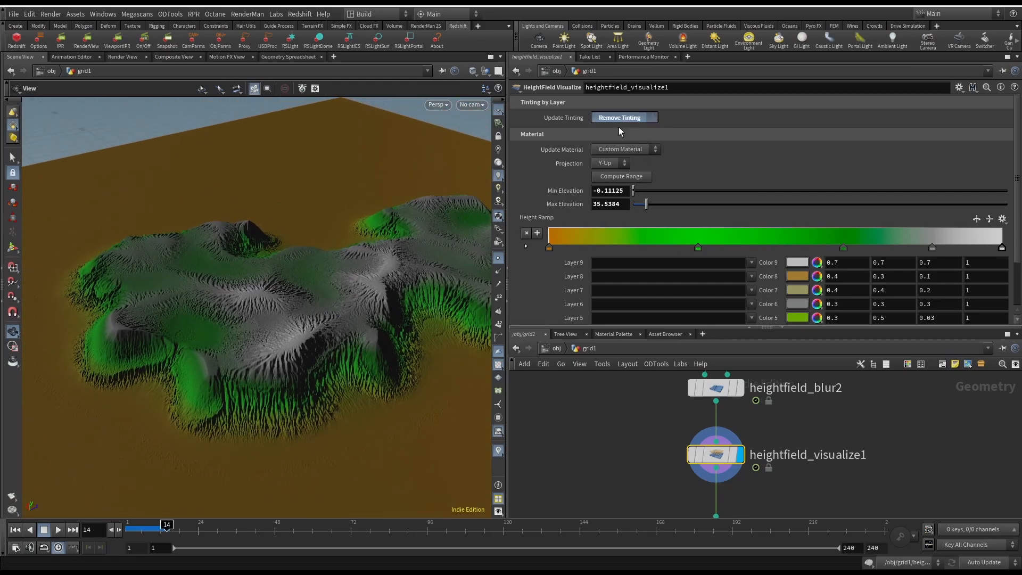
{"action": "left_click", "coordinate": [623, 117]}
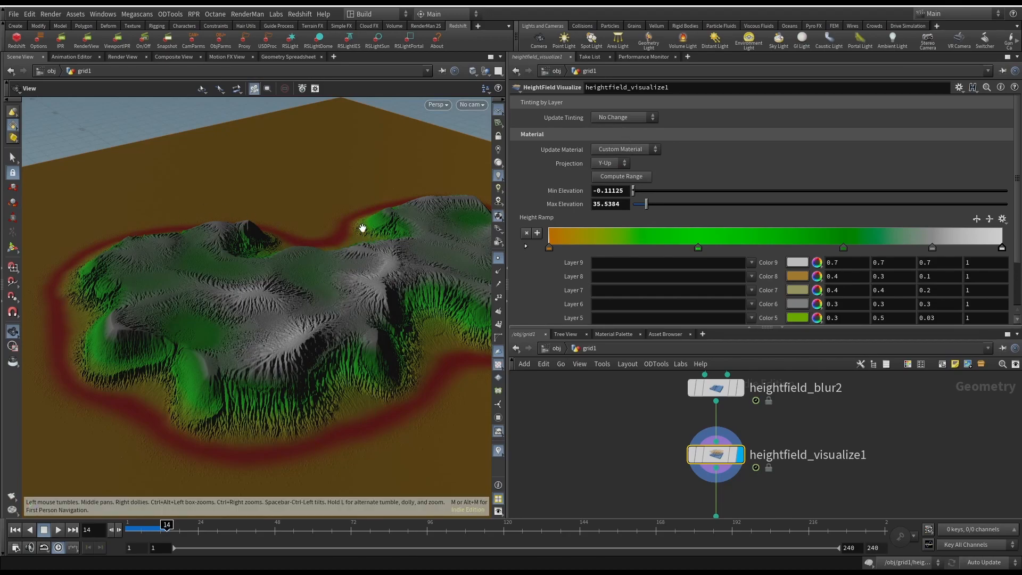
{"action": "left_click", "coordinate": [621, 117]}
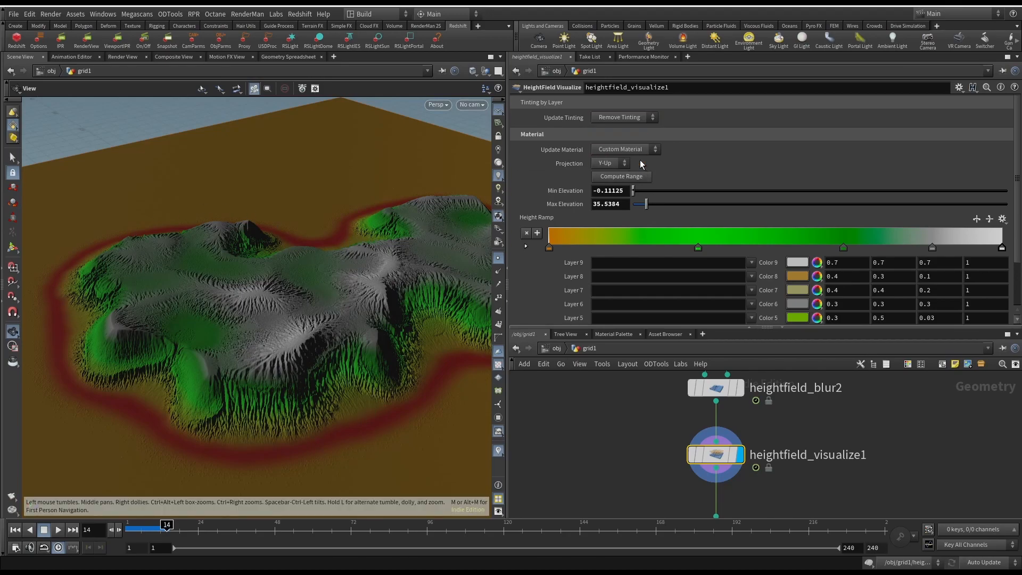
{"action": "left_click", "coordinate": [620, 117]}
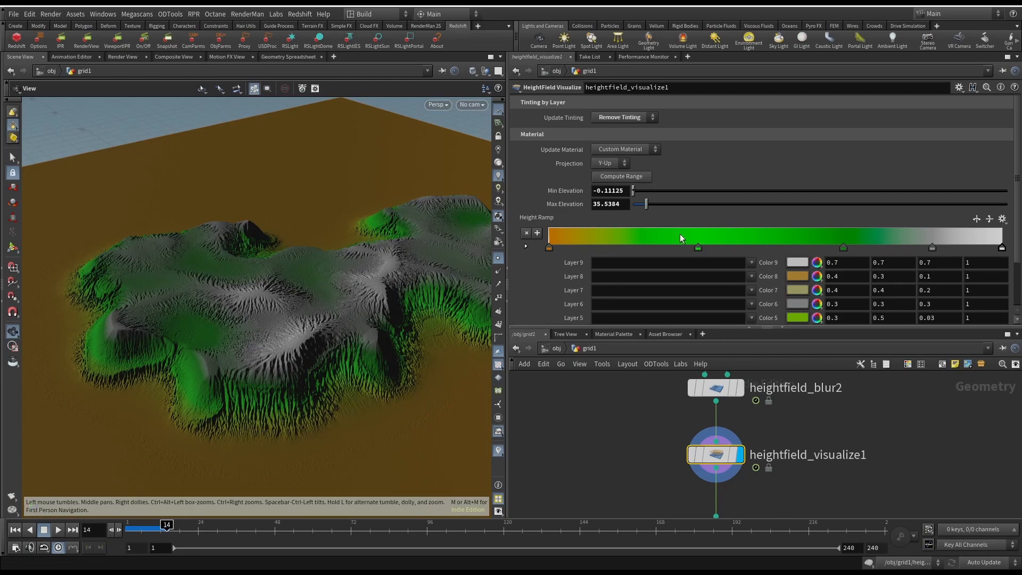
{"action": "left_click", "coordinate": [621, 176]}
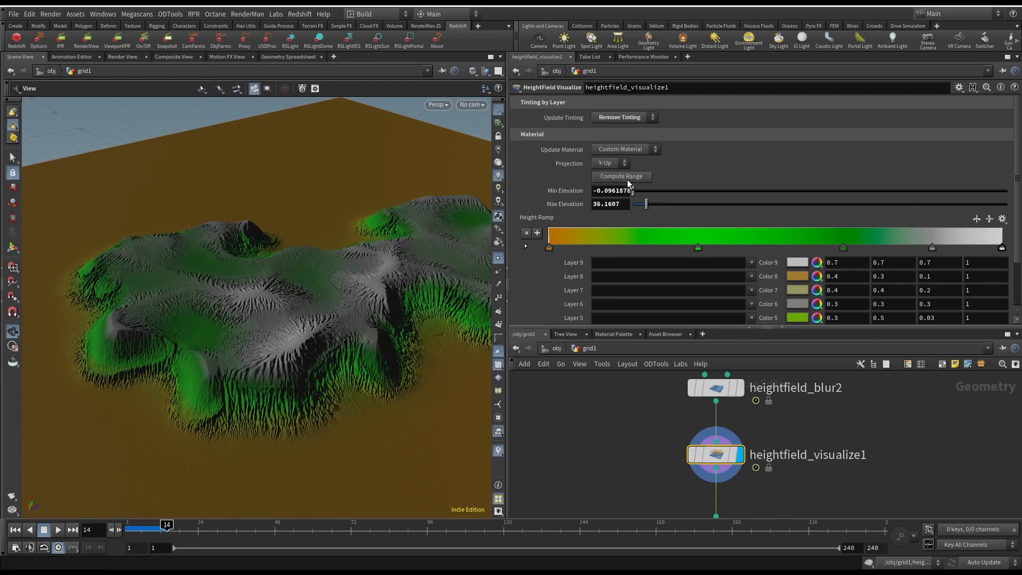
{"action": "mouse_move", "coordinate": [364, 272]}
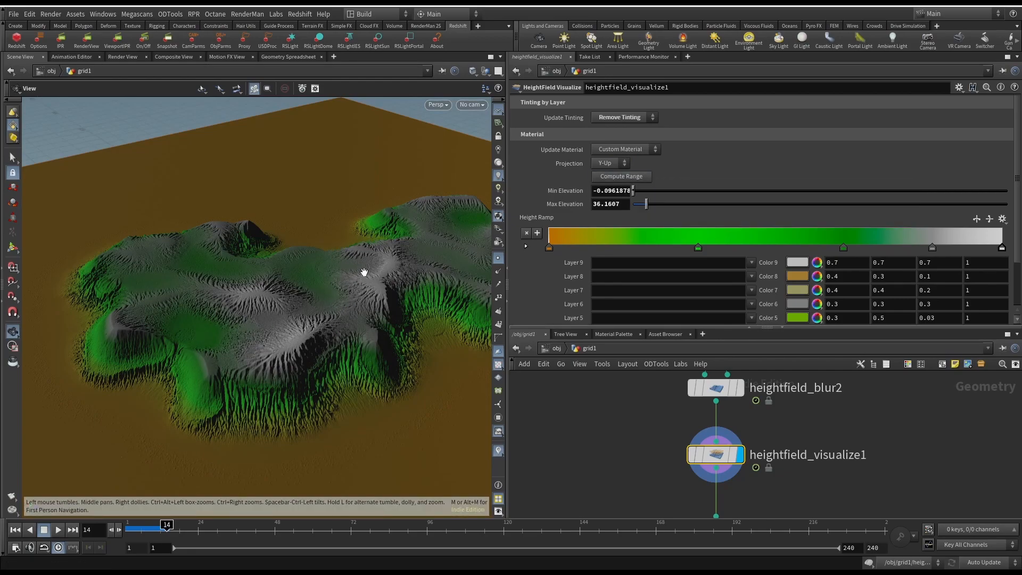
{"action": "left_click_drag", "start_coordinate": [365, 273], "coordinate": [368, 298]}
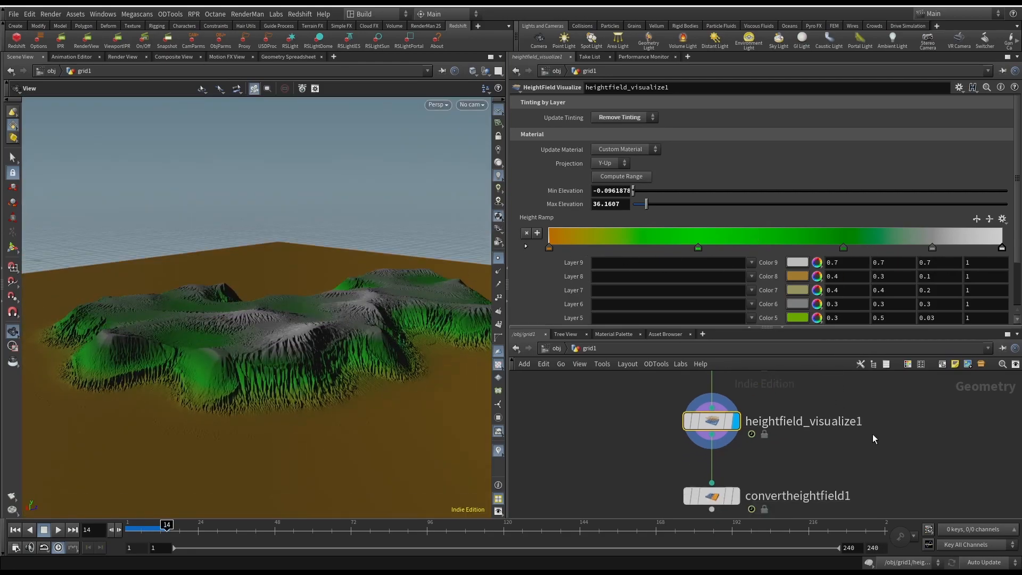
- View the convert heightfield output as a grey polygon mesh of the eroded island
{"action": "scroll", "scroll_direction": "down", "scroll_amount": 3}
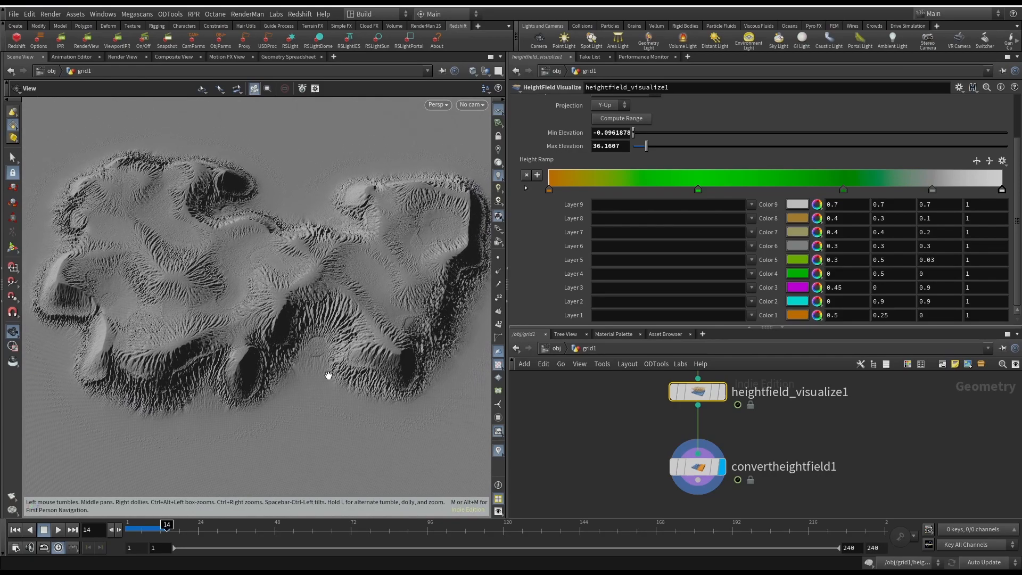
{"action": "left_click_drag", "start_coordinate": [326, 375], "coordinate": [313, 334]}
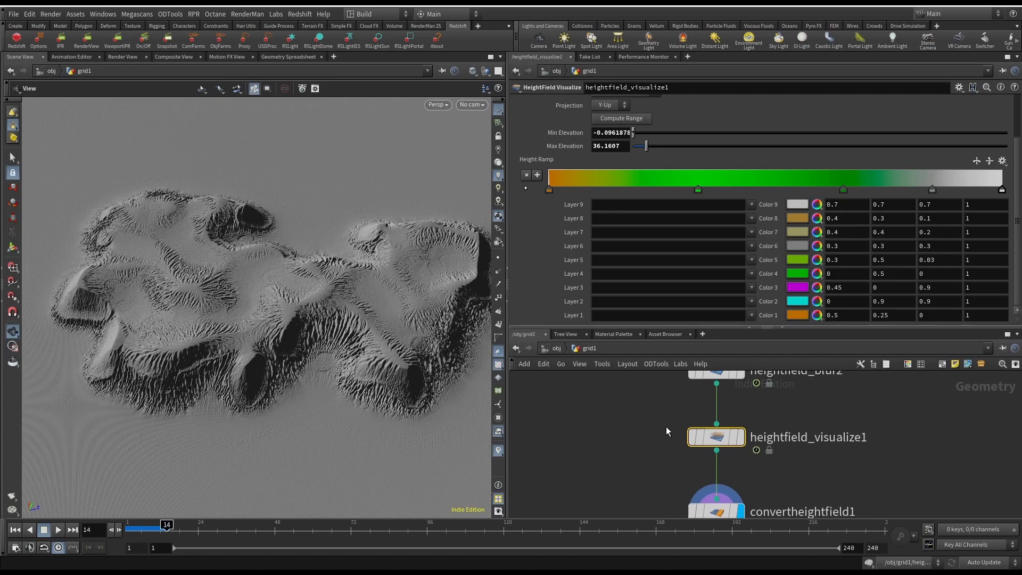
{"action": "mouse_move", "coordinate": [648, 429]}
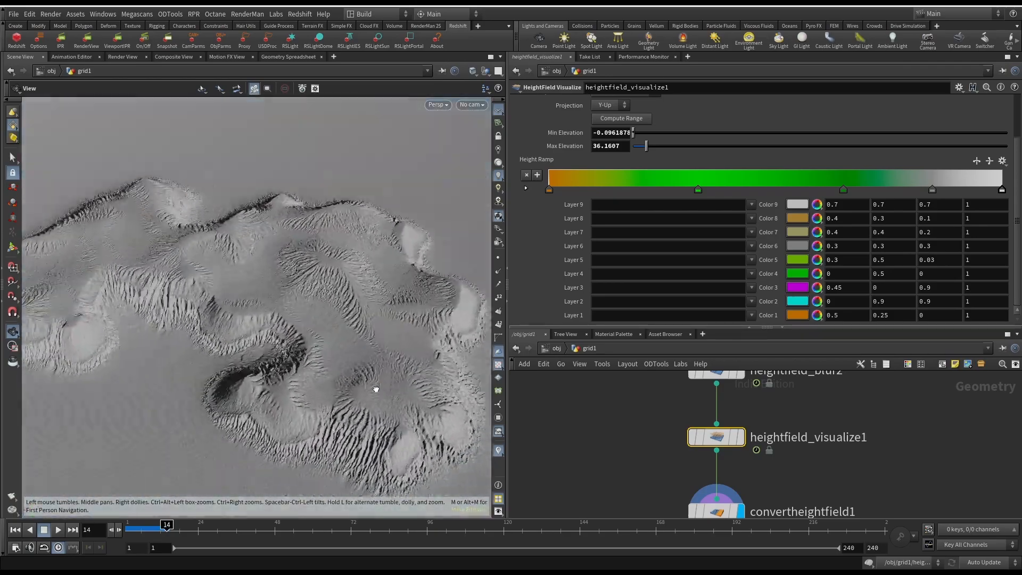
{"action": "left_click_drag", "start_coordinate": [375, 390], "coordinate": [261, 332]}
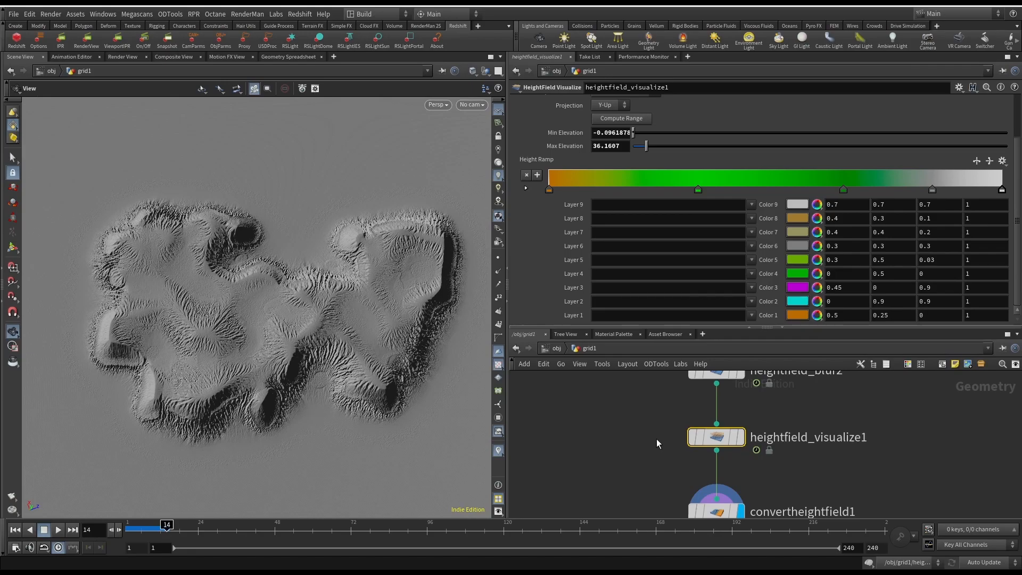
{"action": "mouse_move", "coordinate": [650, 455]}
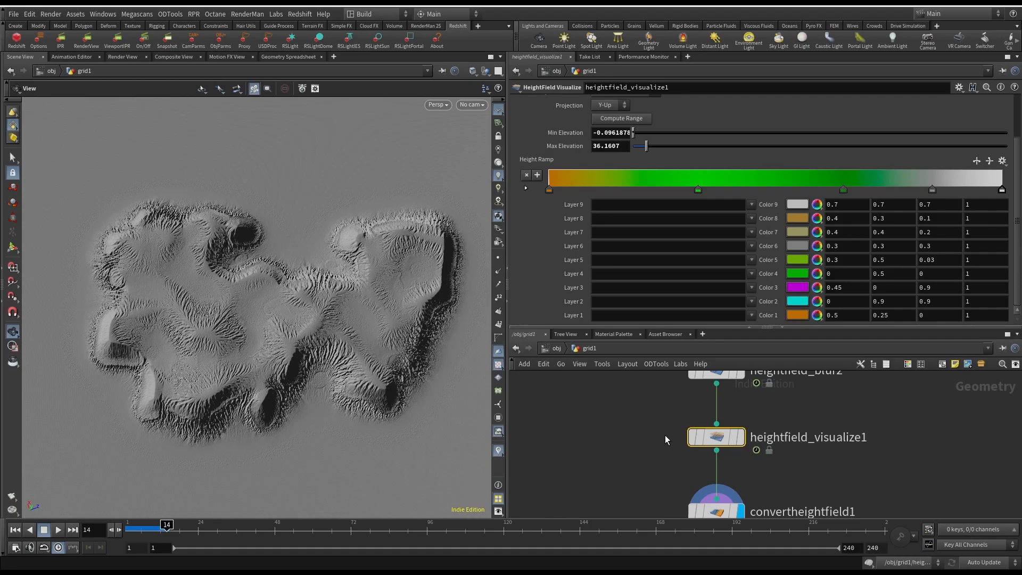
{"action": "mouse_move", "coordinate": [664, 441]}
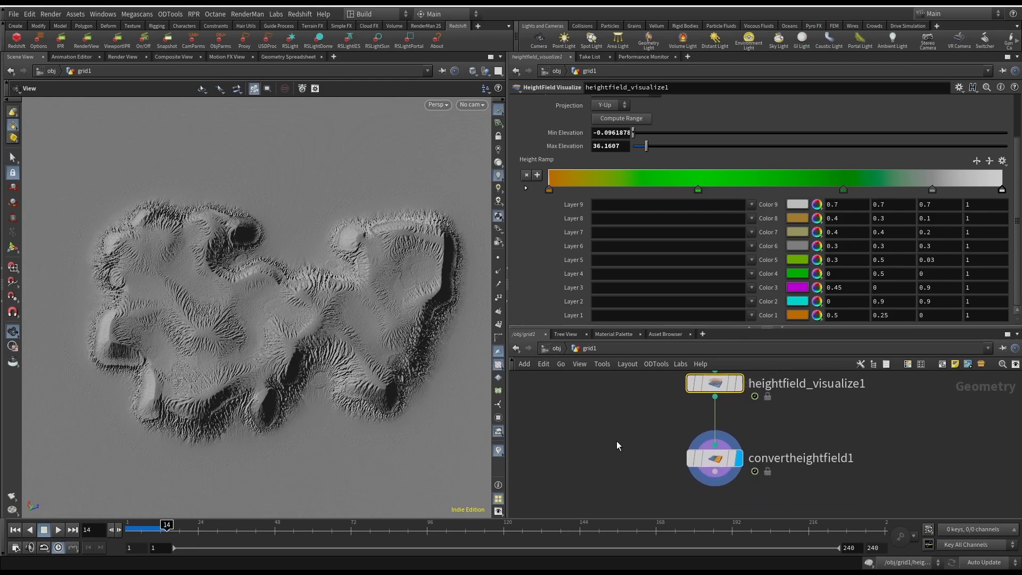
{"action": "mouse_move", "coordinate": [609, 480]}
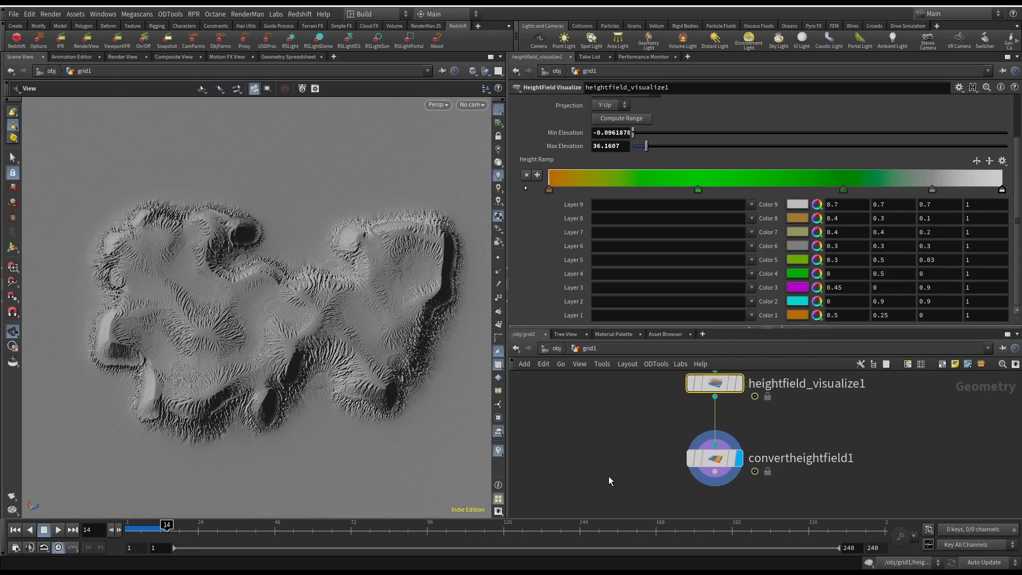
{"action": "mouse_move", "coordinate": [593, 434]}
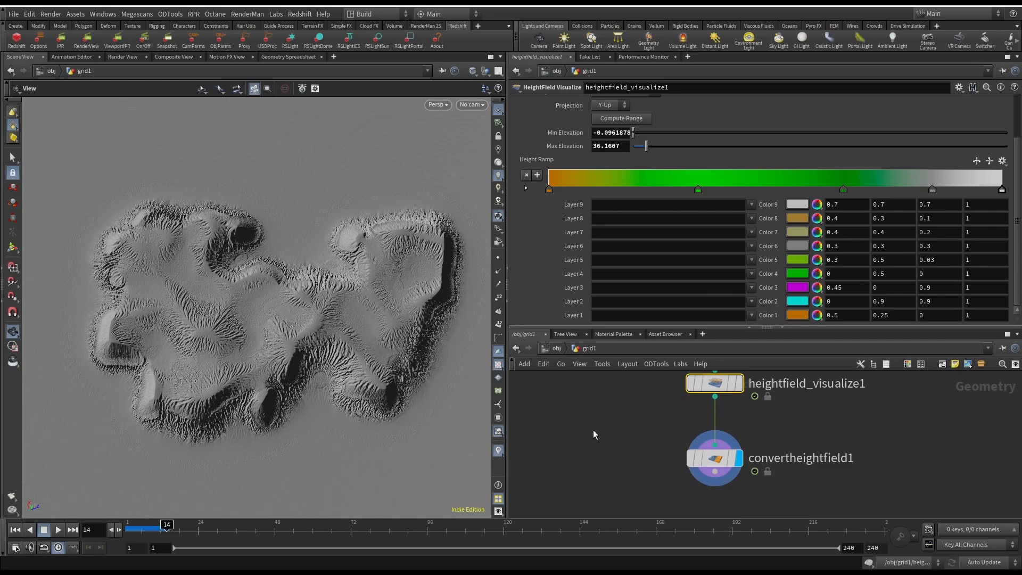